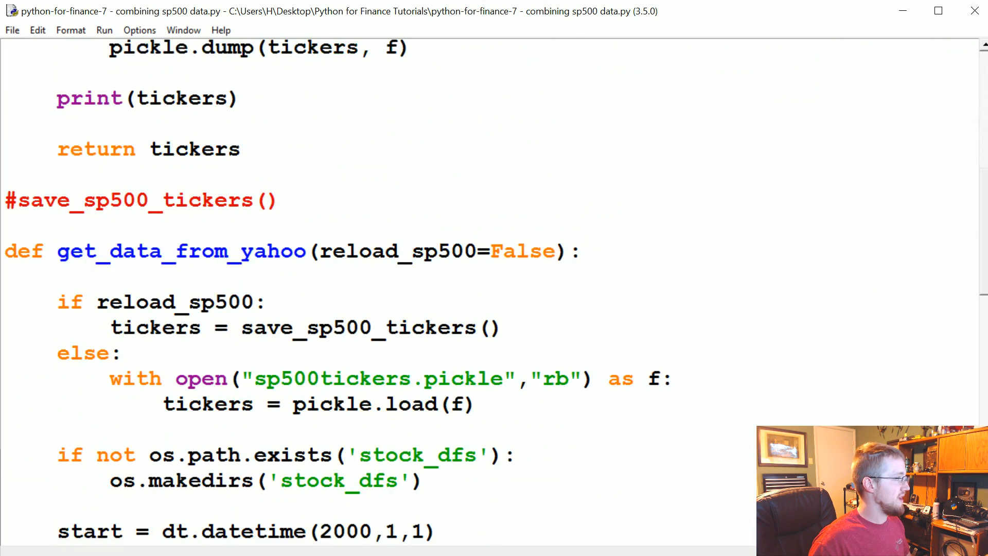
Step: Scroll the stock_dfs folder to PG.csv and open it in Sublime Text
scroll(down, 3)
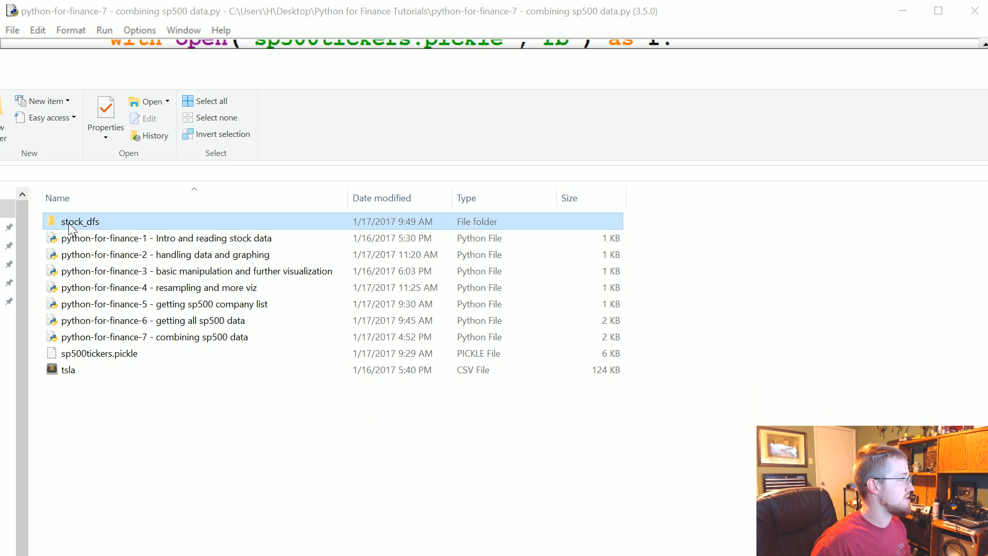
mouse_move(98, 225)
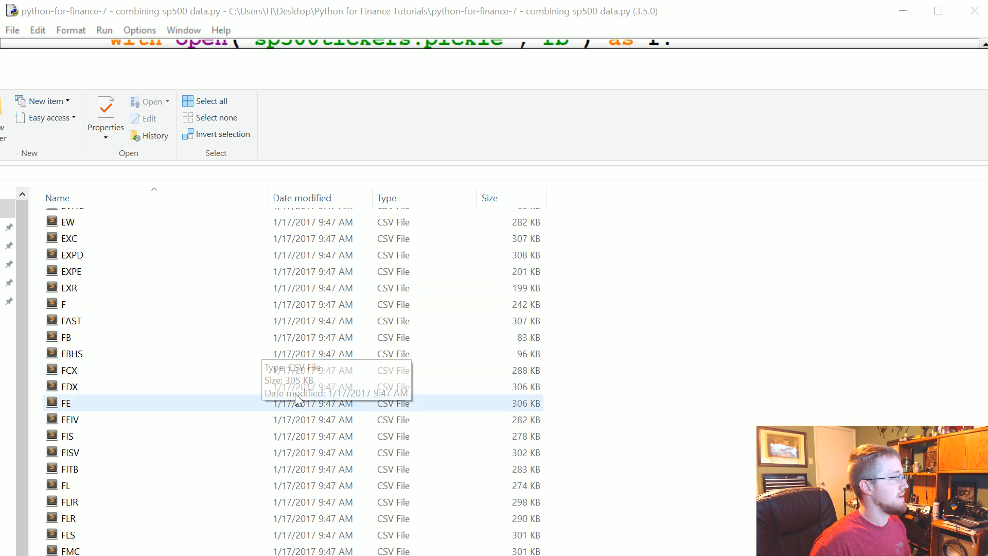
scroll(down, 3)
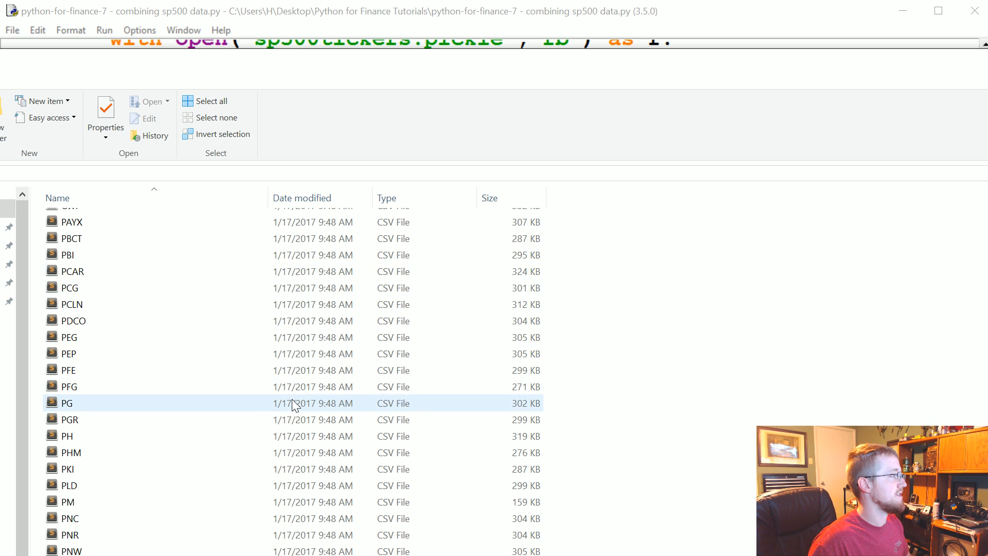
double_click(67, 402)
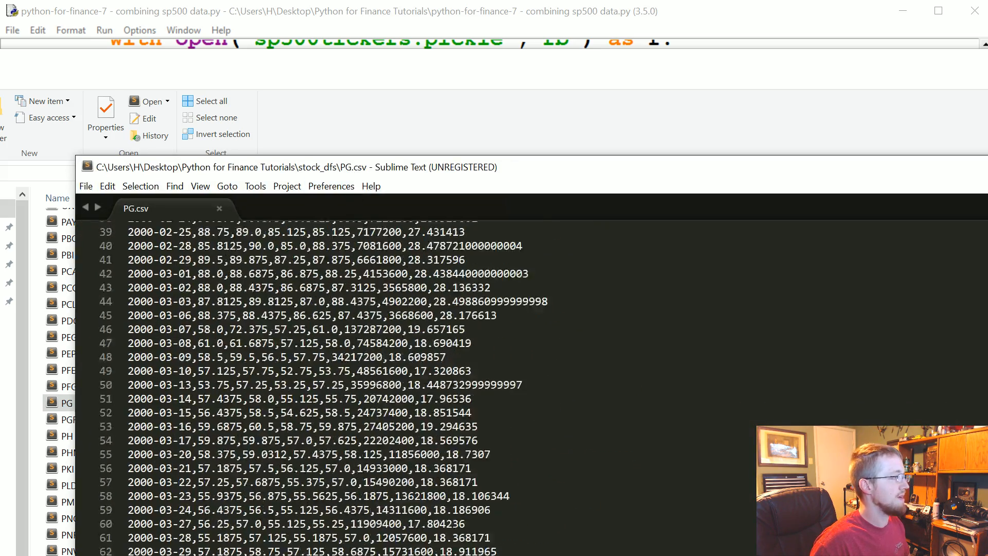
Step: Scroll through PG.csv's daily price rows before returning to the script
scroll(up, 3)
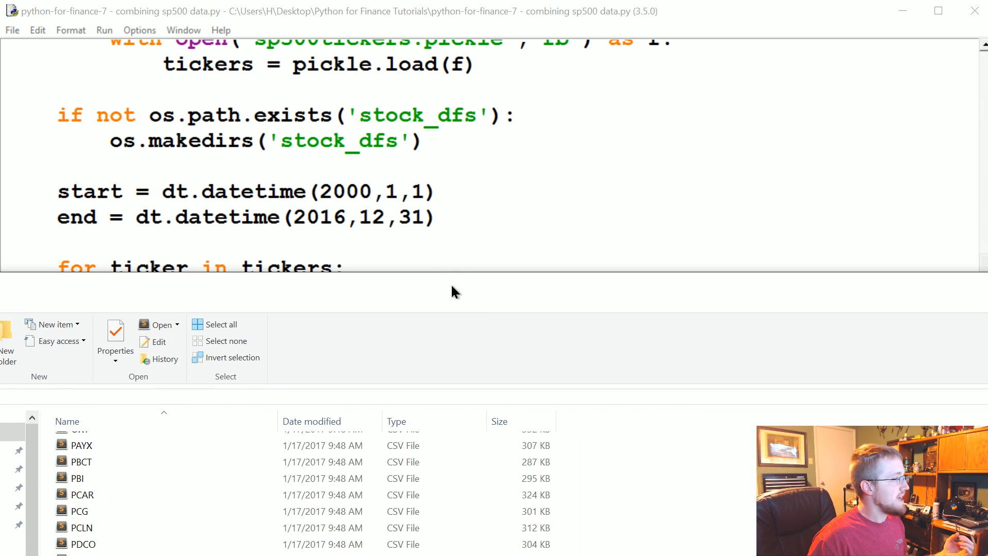
mouse_move(452, 288)
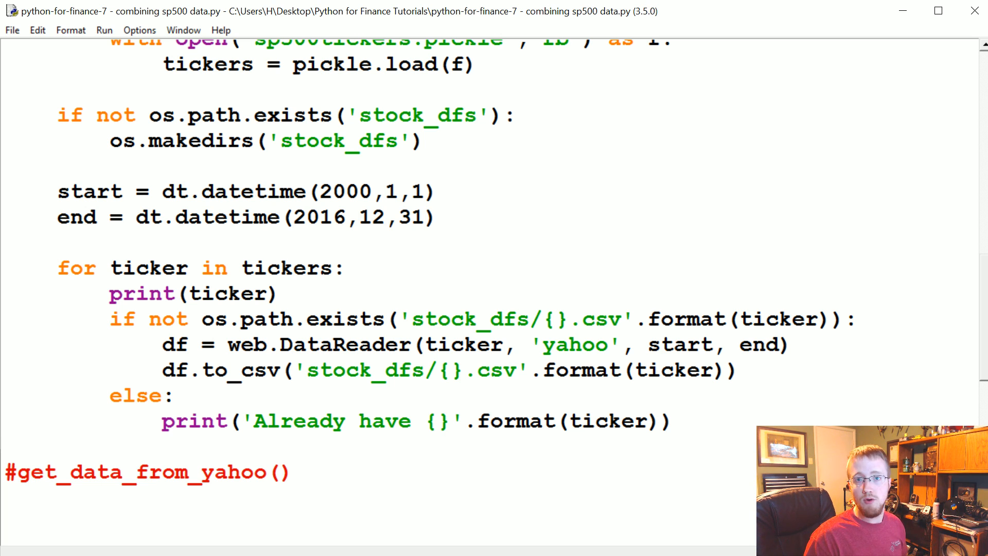
Step: Review the for-ticker download loop in the script, then bring up PH.csv beside PG.csv
click(428, 140)
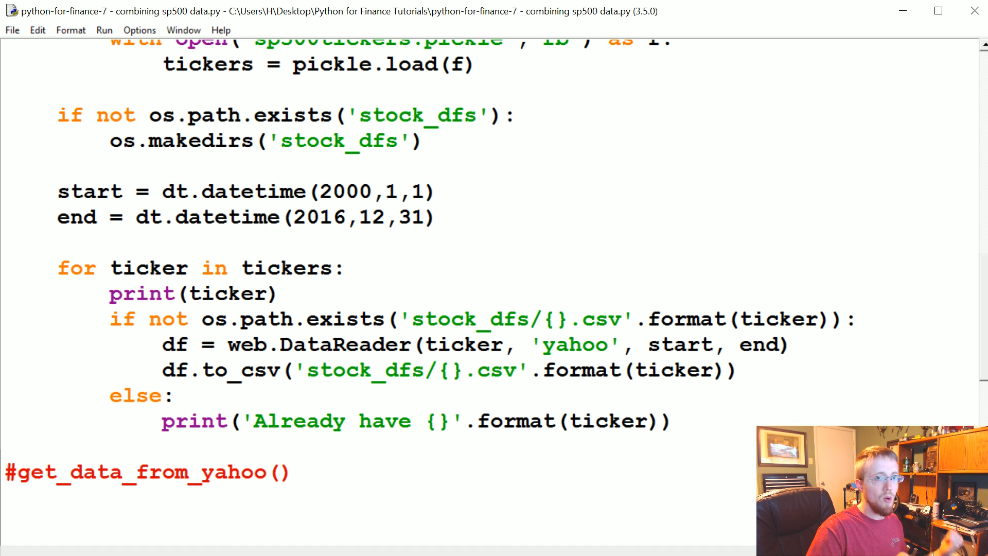
click(427, 140)
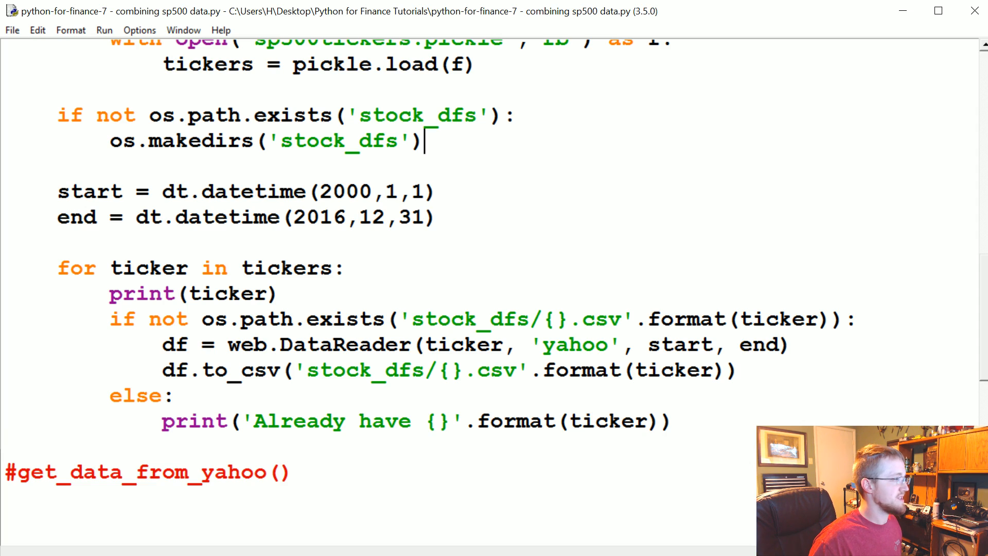
scroll(down, 3)
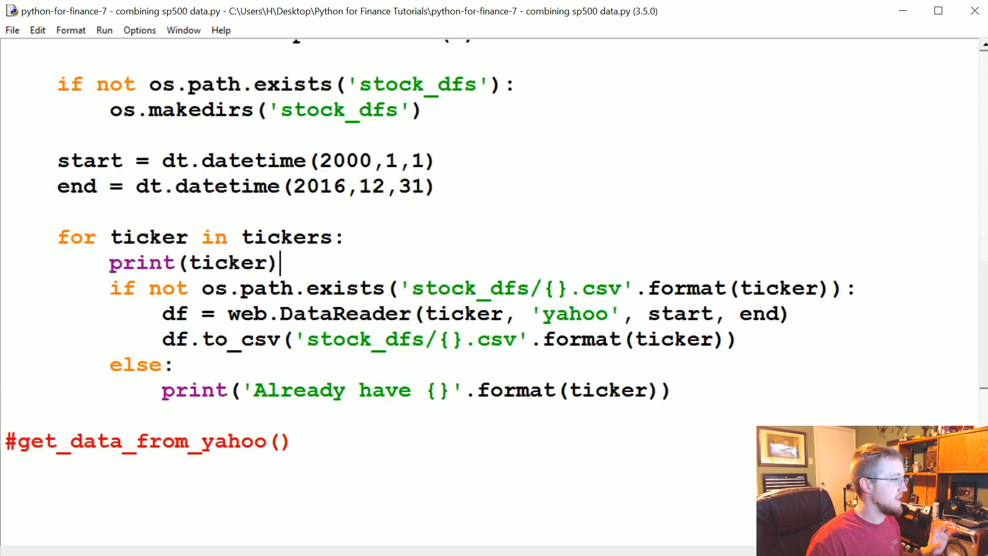
scroll(up, 3)
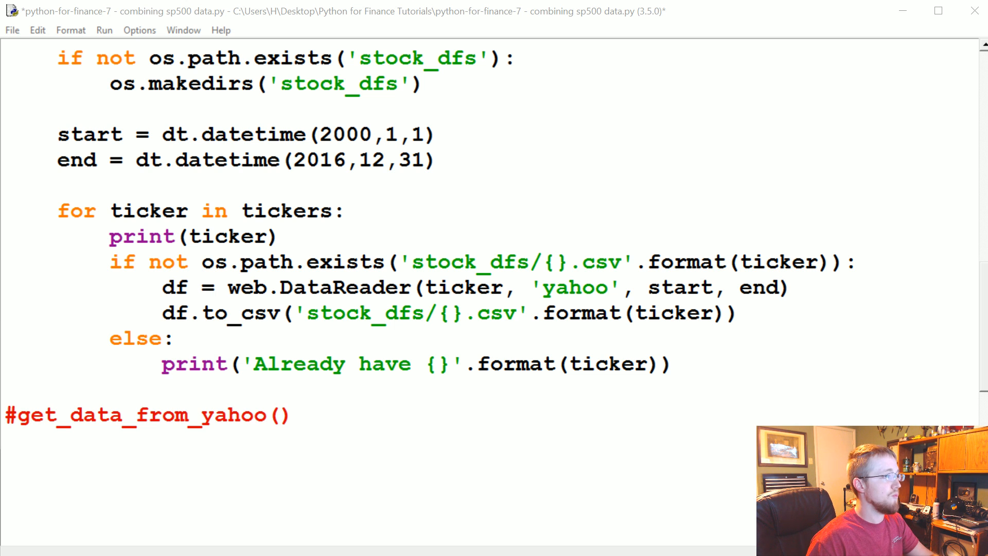
scroll(down, 3)
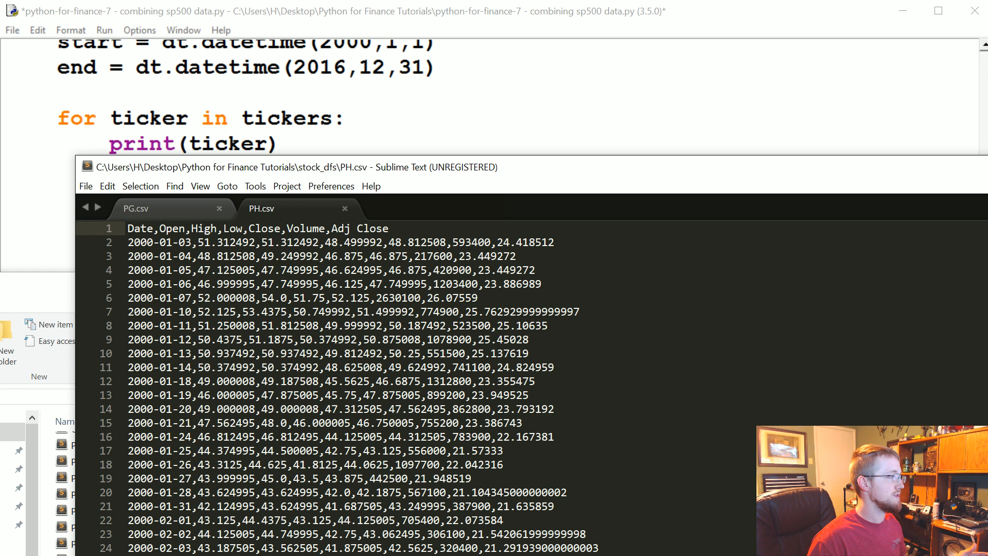
Step: Highlight the Adj Close column name in PH.csv's header row
double_click(356, 228)
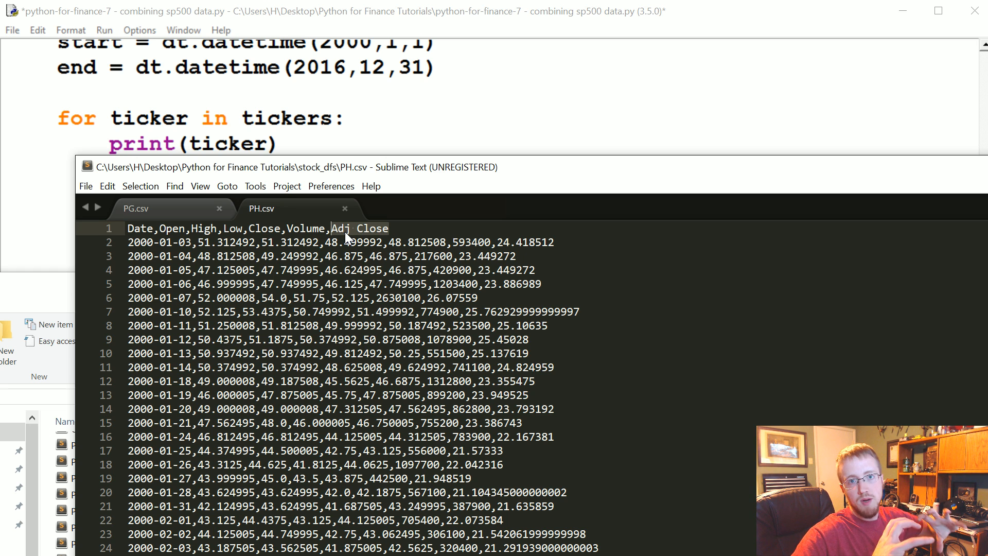
mouse_move(451, 230)
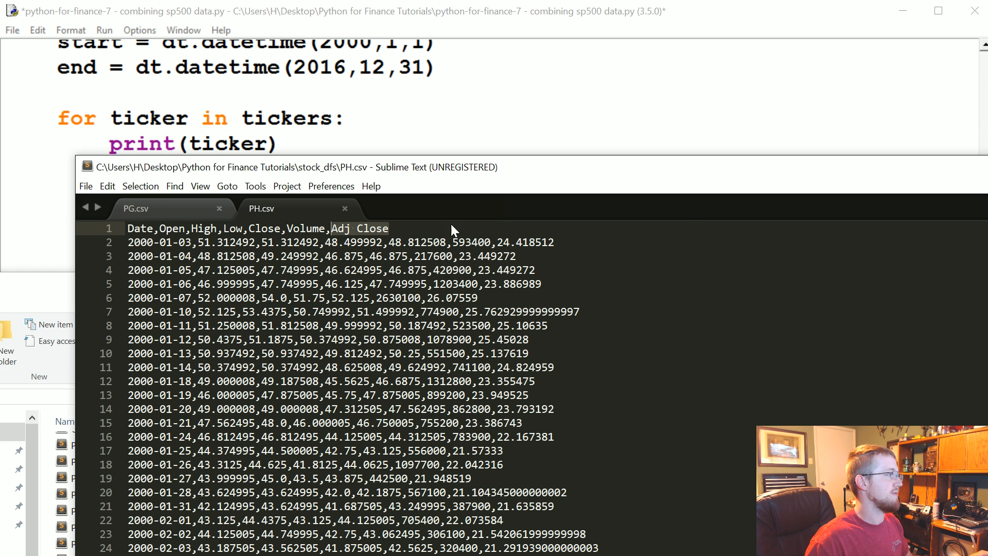
mouse_move(797, 203)
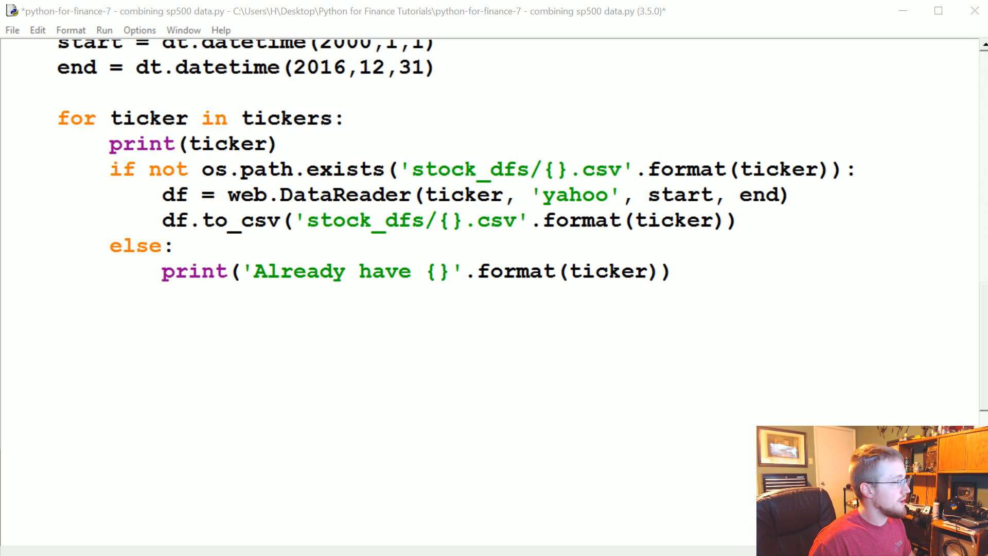
Step: Define compile_data() loading tickers from sp500tickers.pickle with pickle.load(f)
text(def c)
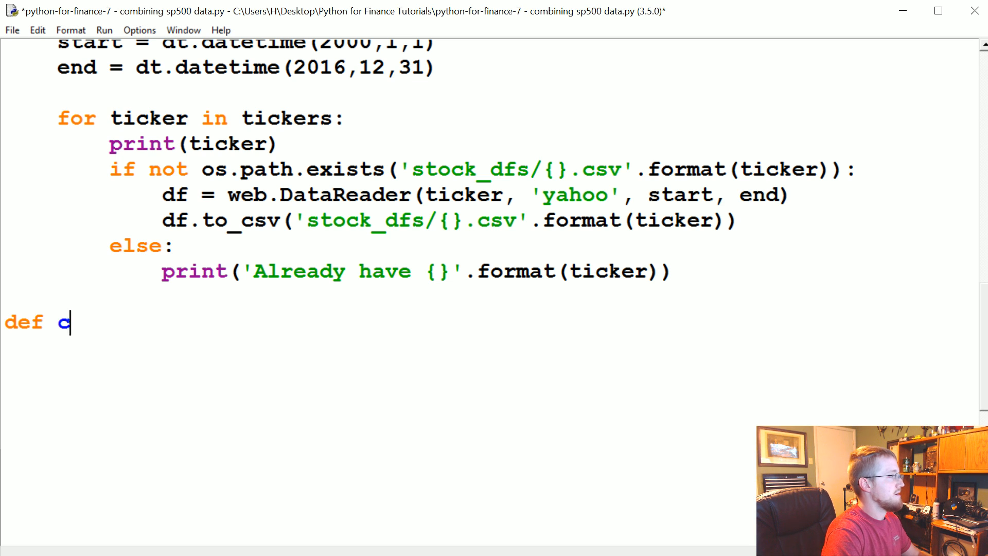
text(ompile_+)
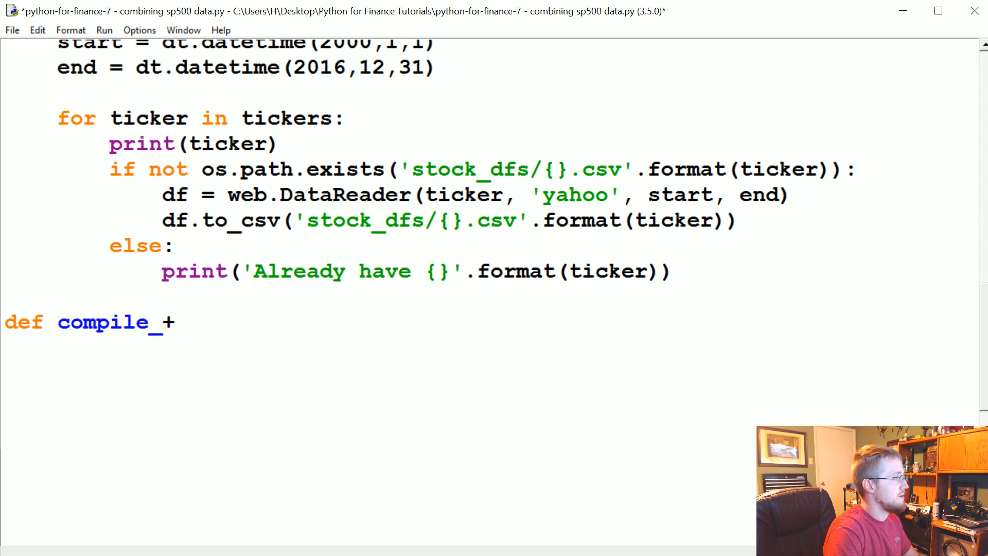
text(data():)
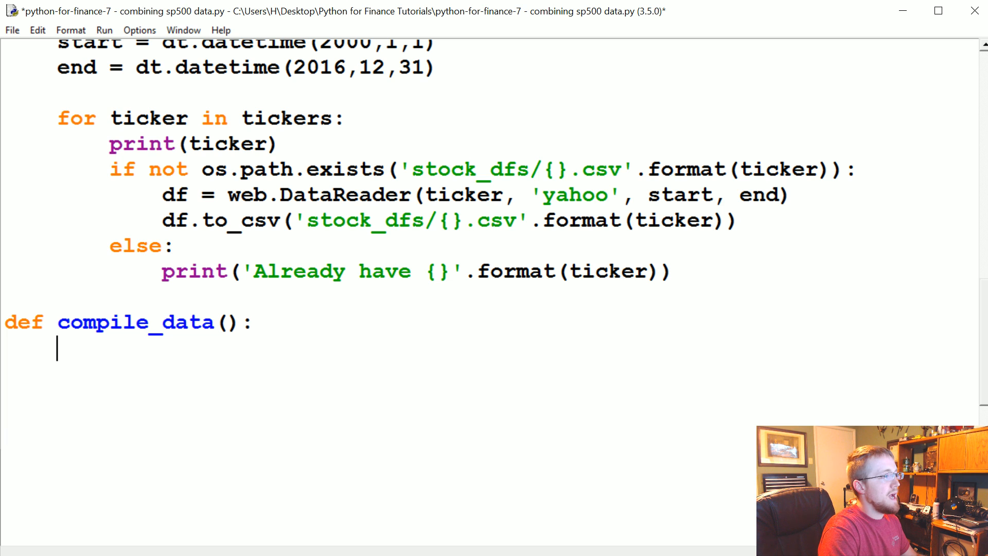
text(with open())
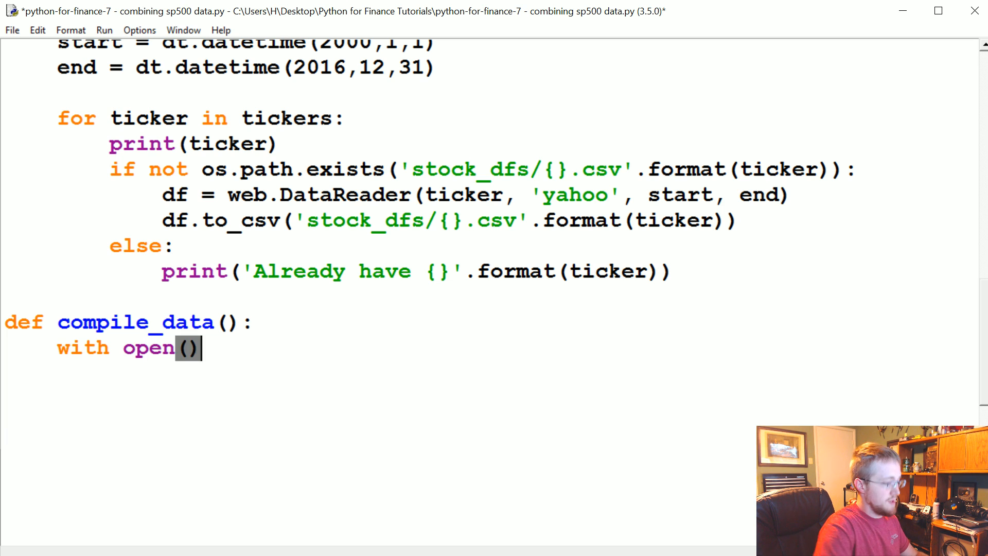
text("")
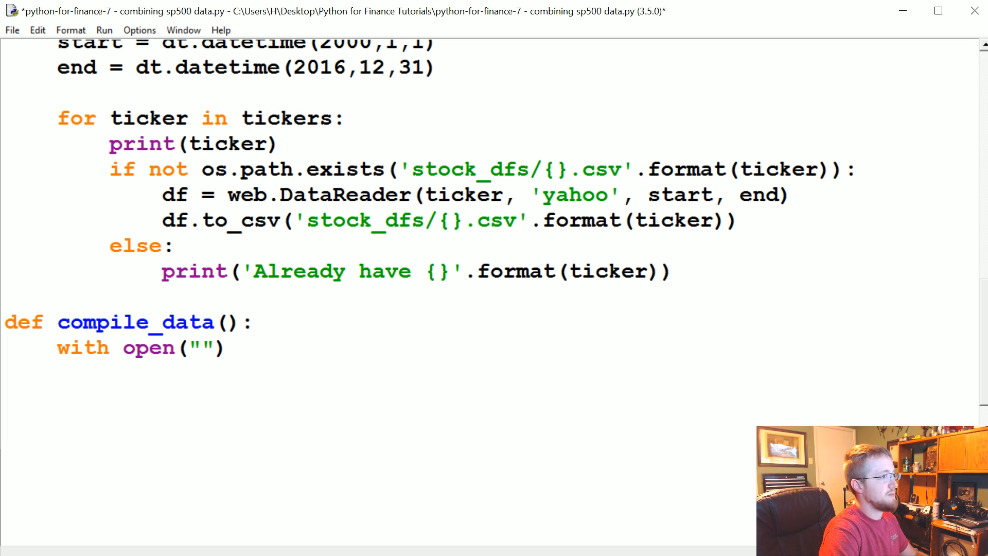
text(sp500tickers.pi)
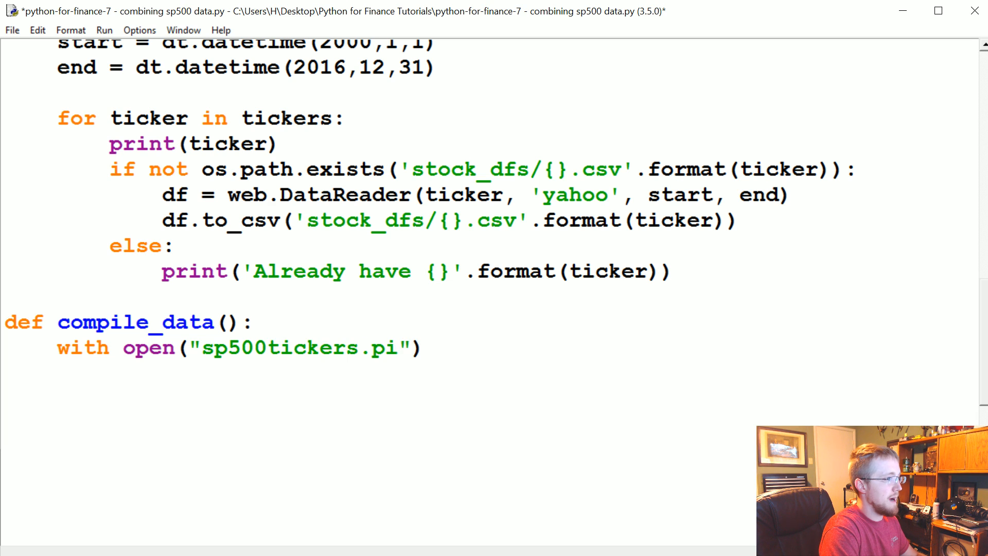
text(ckle)
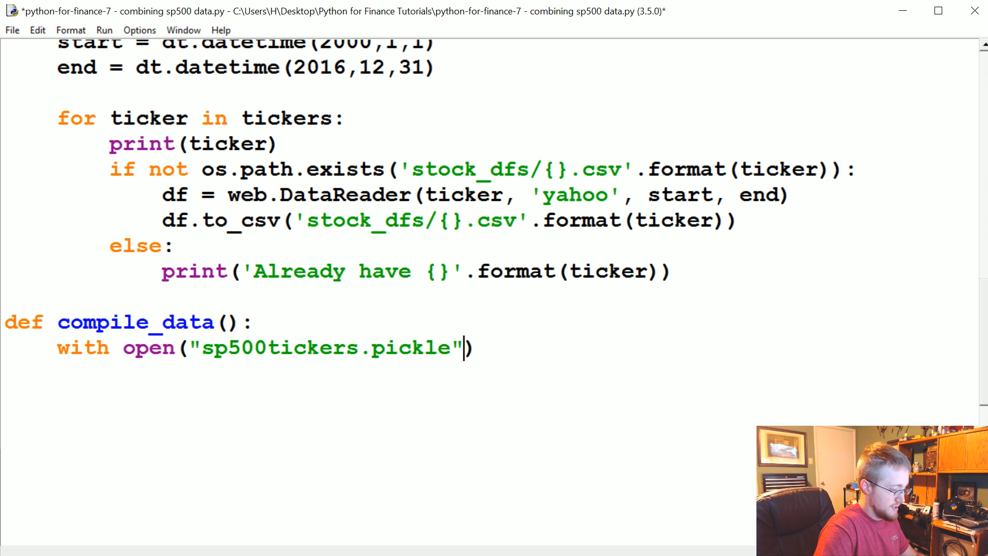
text(,"rb")
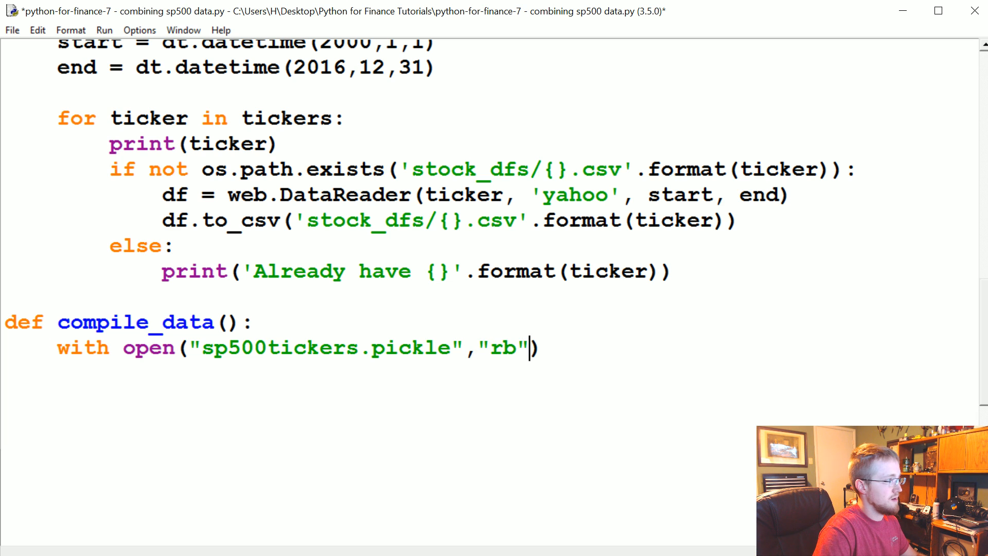
text(as)
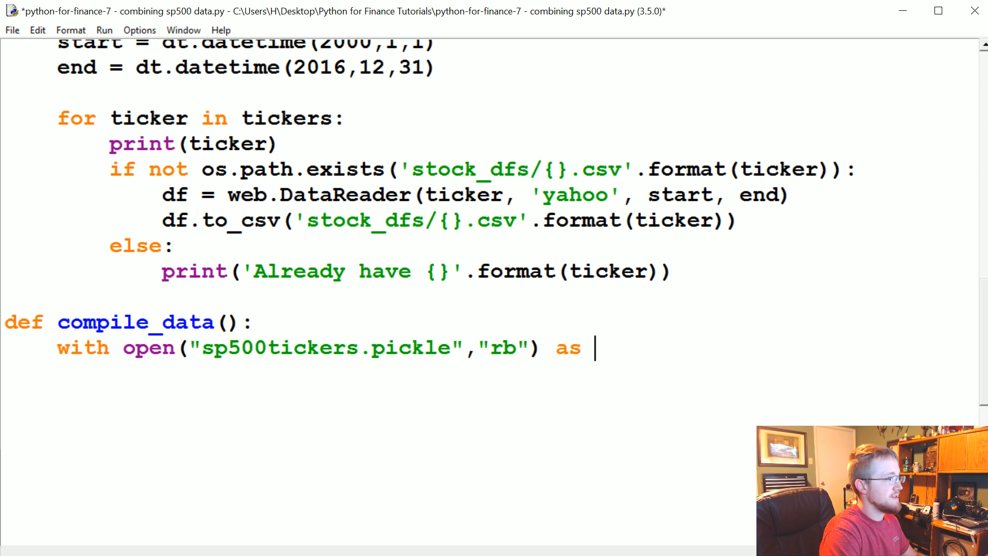
text(f:)
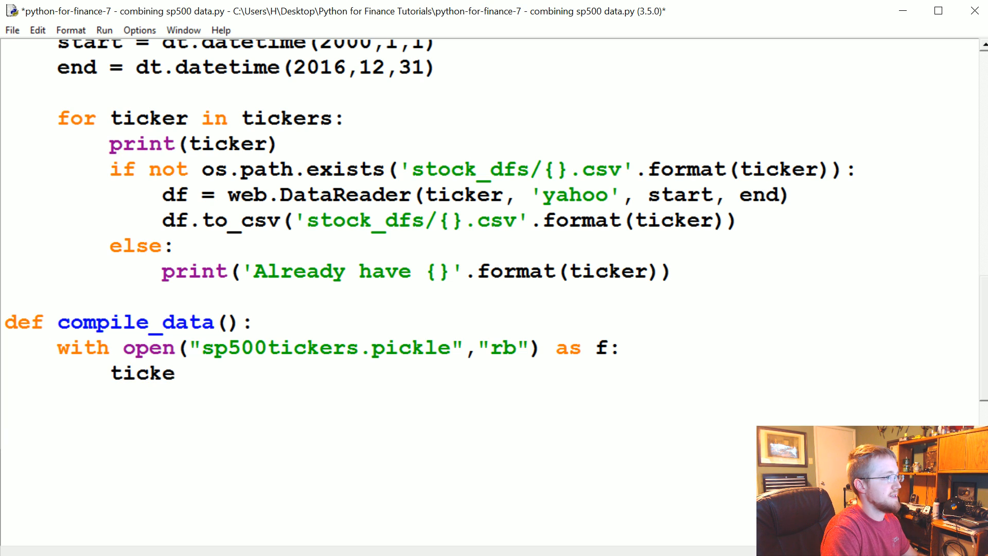
text(rs = pickl)
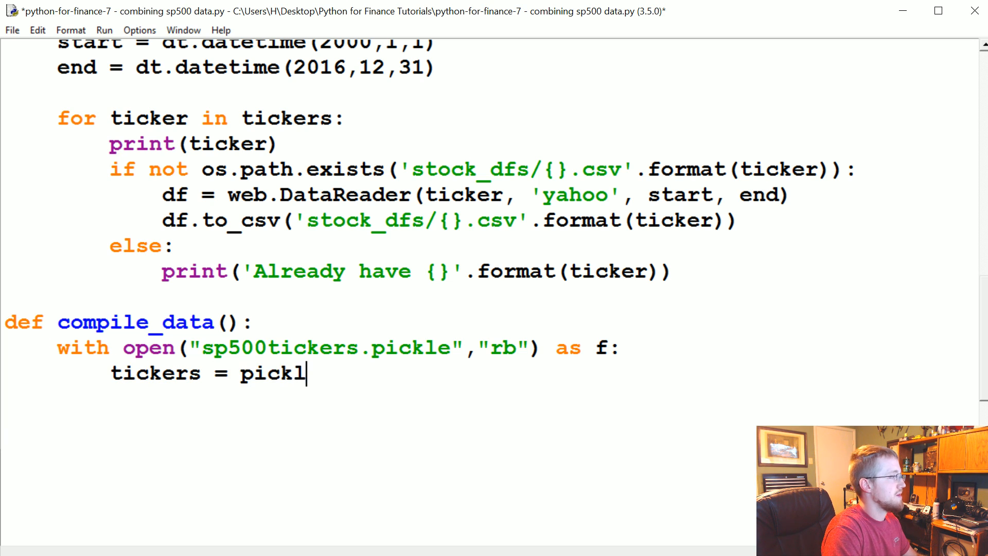
text(e.load())
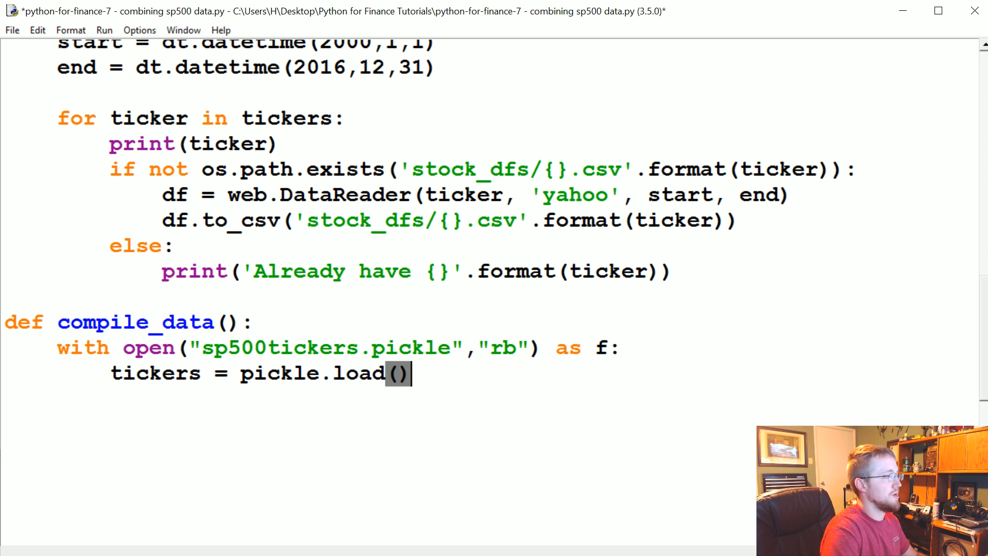
text(f)
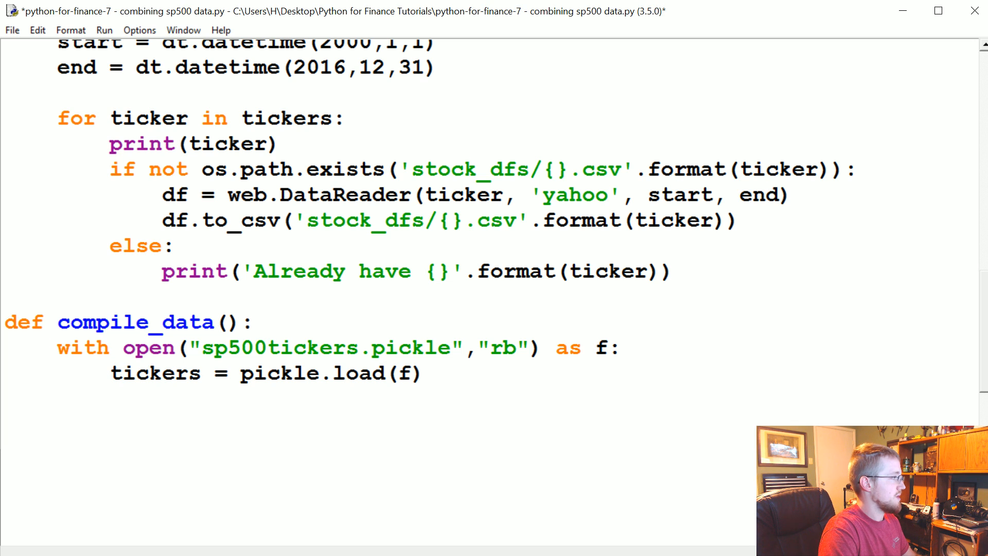
Step: Create an empty main_df = pd.DataFrame() to collect the joined closes
text(main_df)
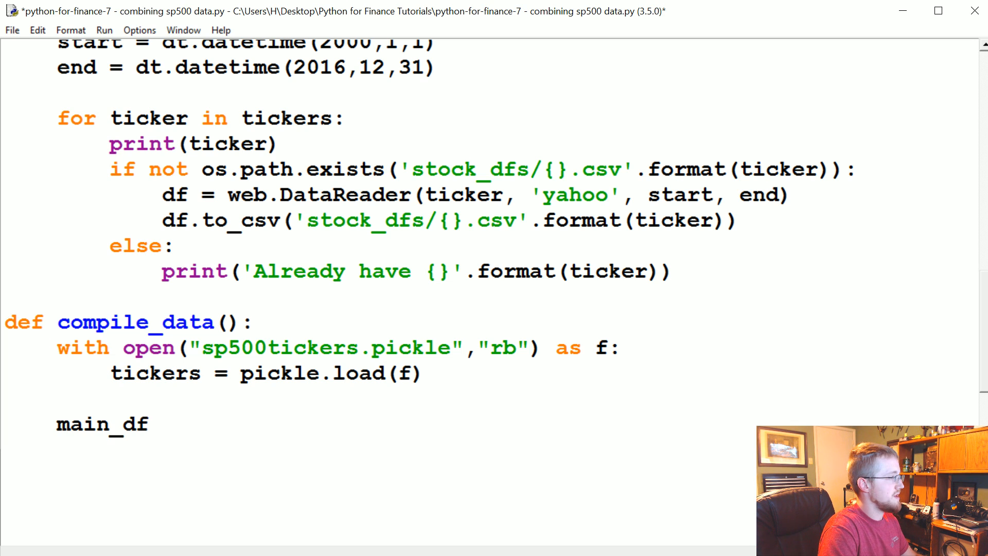
text(= pd.Data)
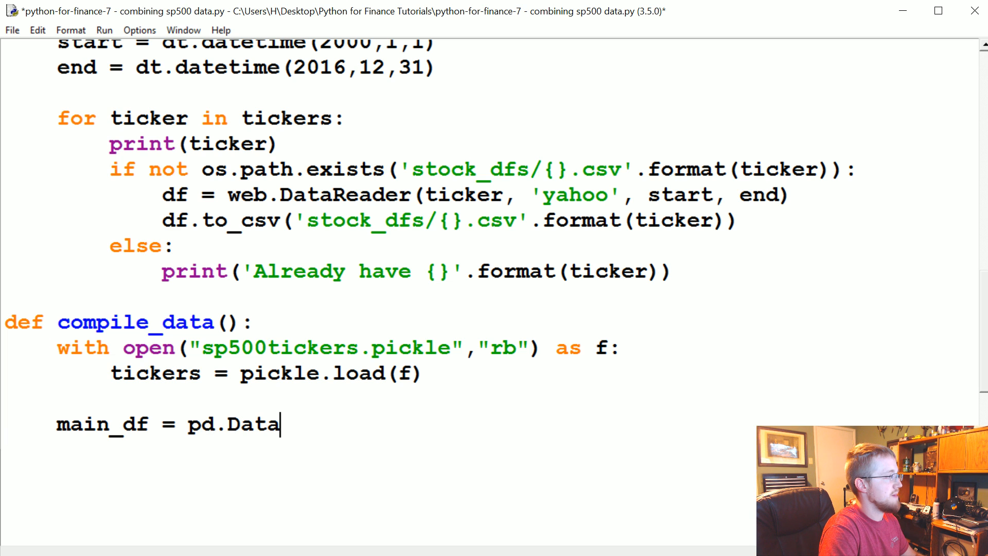
text(Frame()
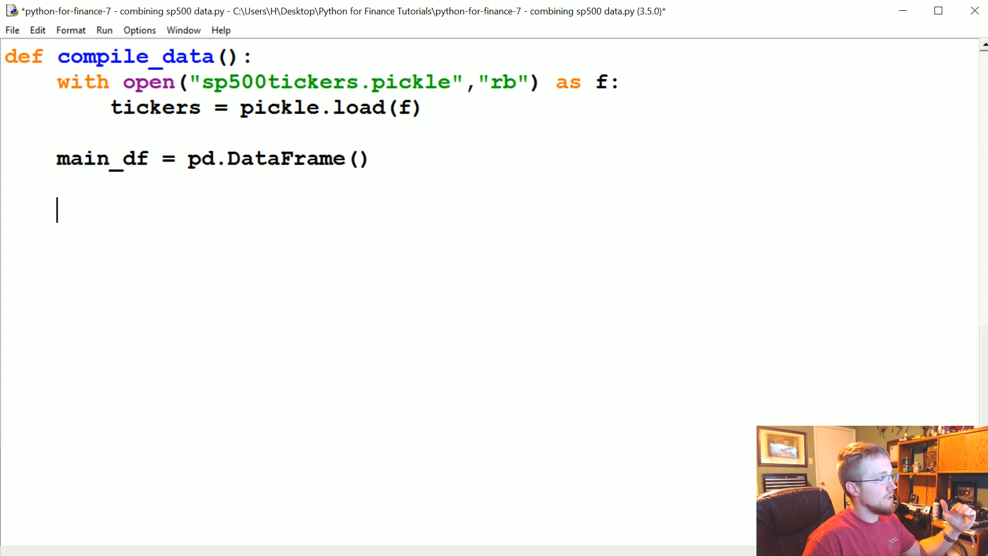
Step: Start a for count,ticker in enumerate(tickers) loop inside compile_data
double_click(278, 82)
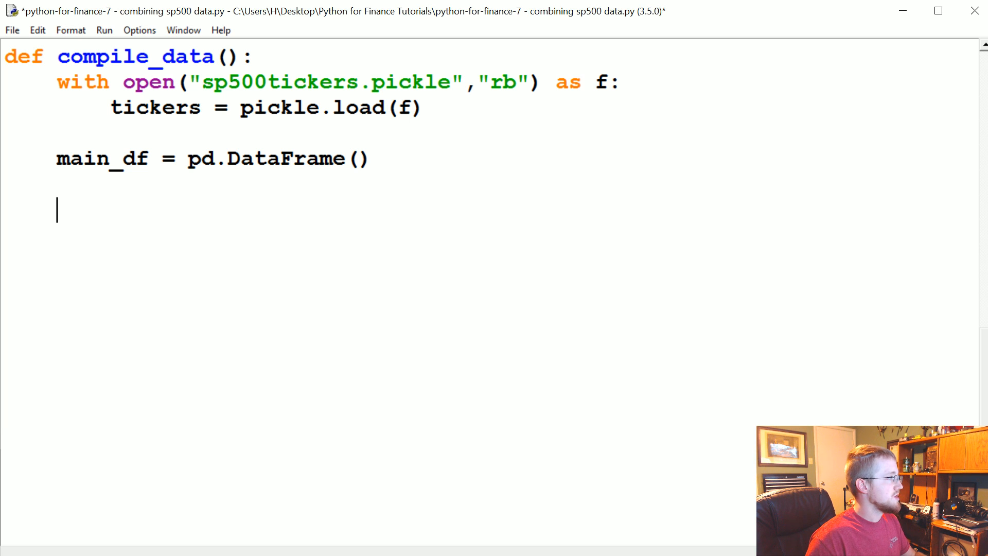
text(for count,e)
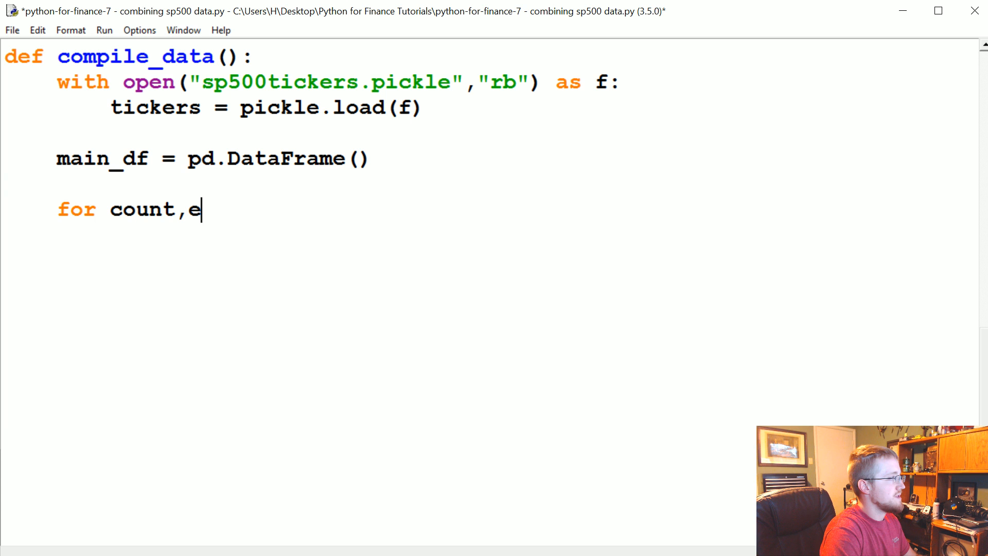
text(ticker in enu)
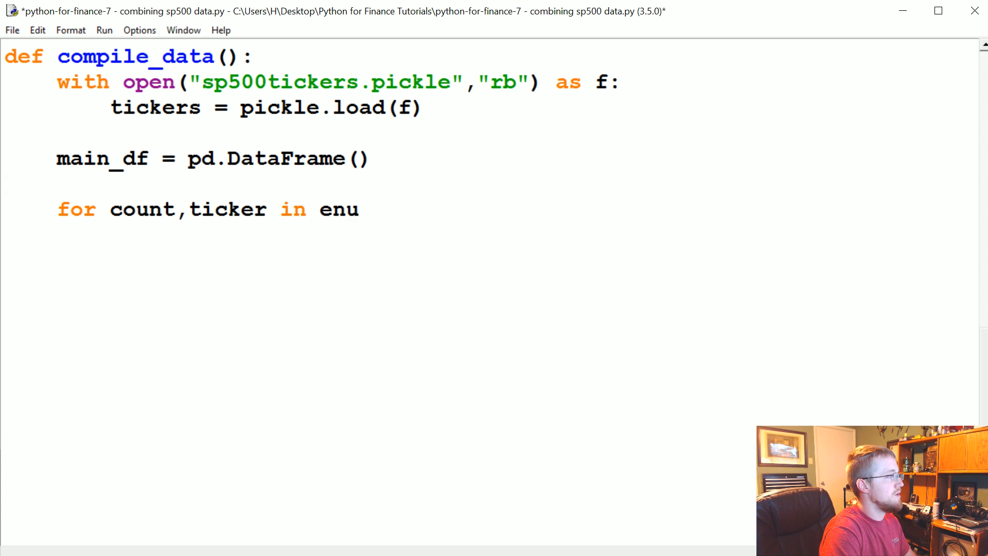
text(merate())
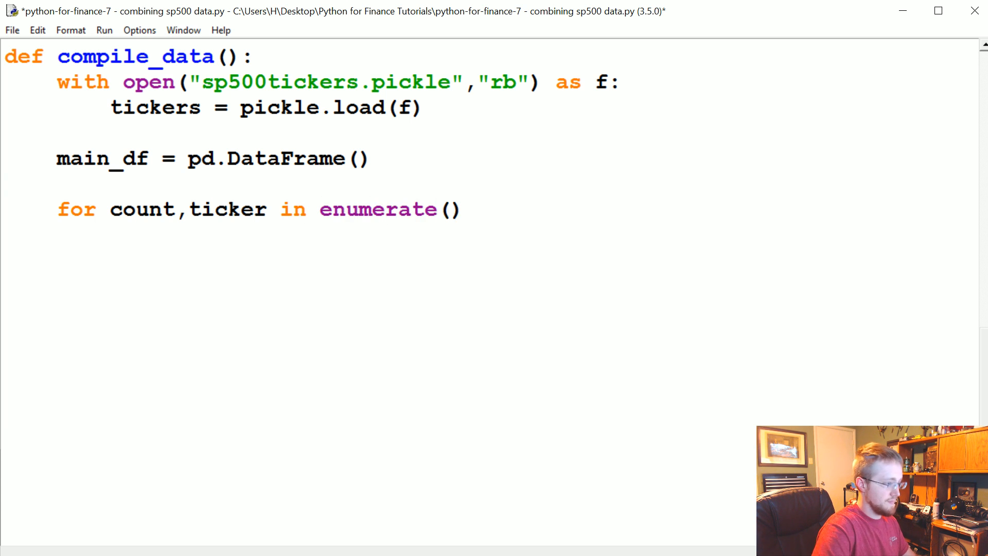
text(tickers)
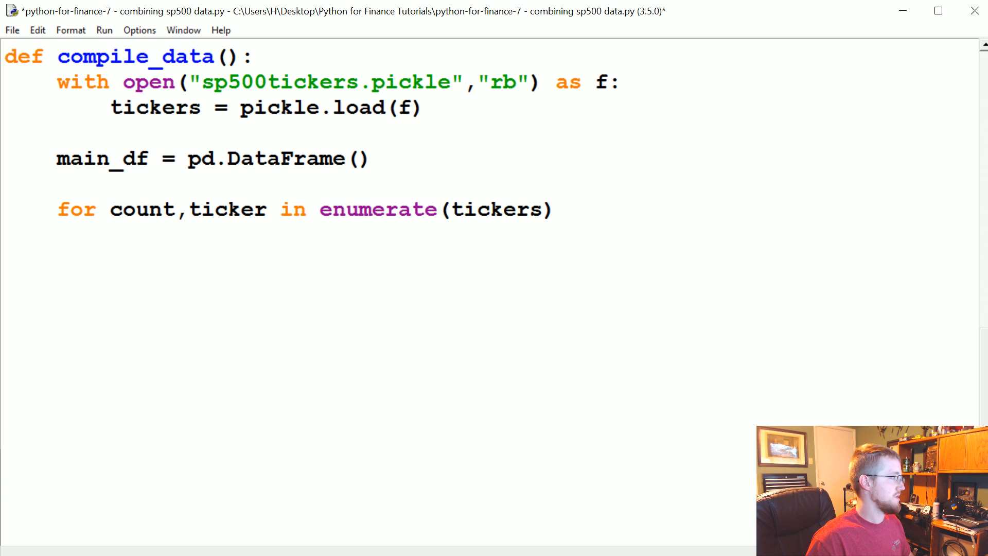
double_click(377, 209)
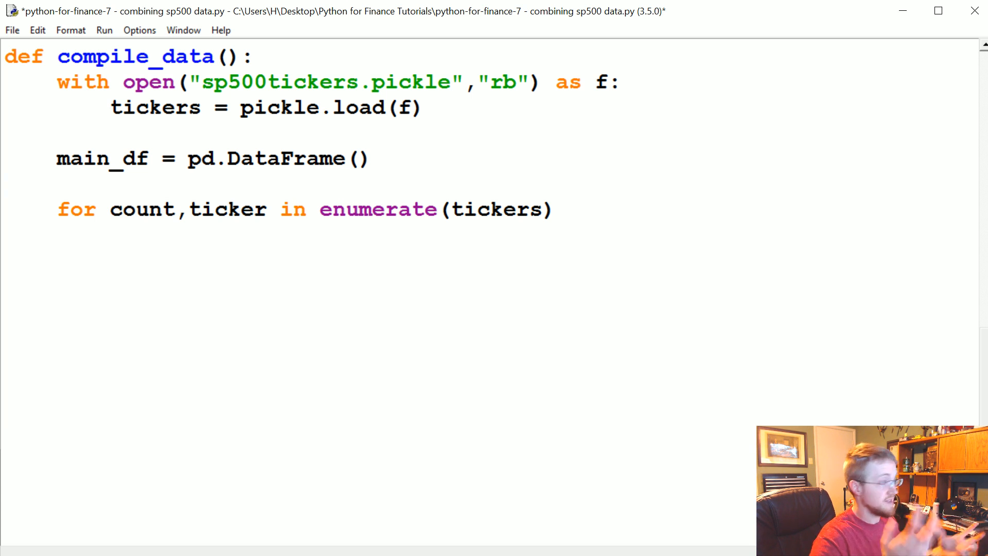
text(:)
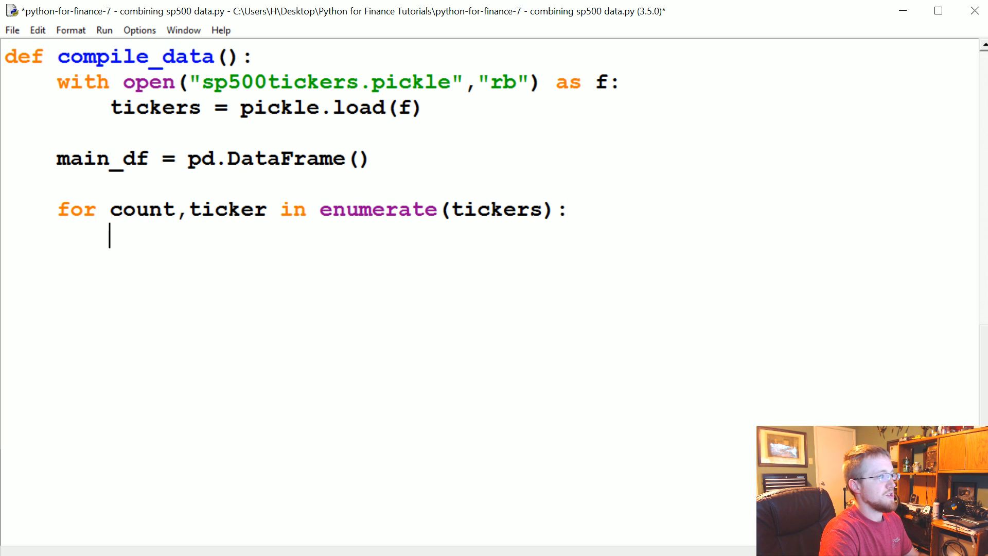
Step: Read each ticker's data with pd.read_csv('stock_dfs/{}.csv'.format(ticker))
text(df =)
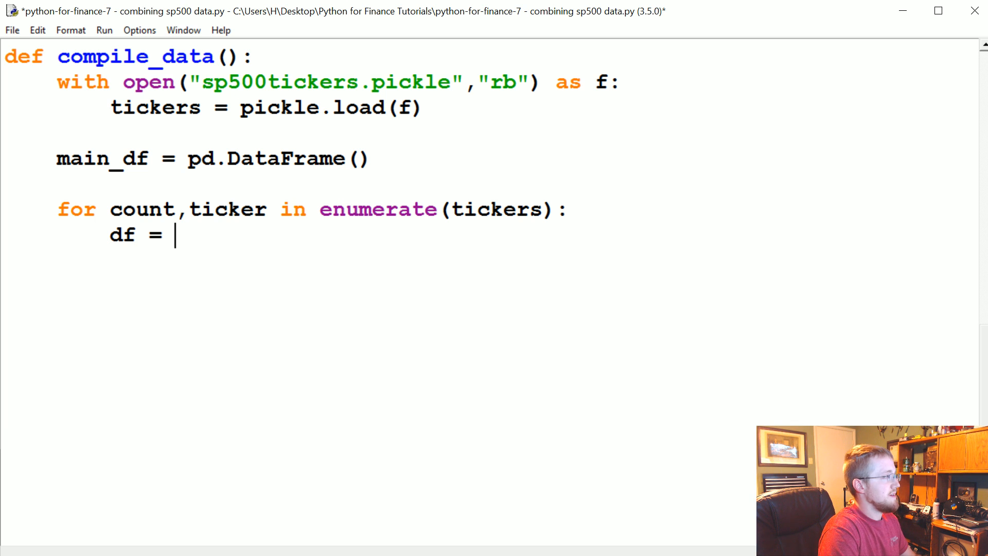
text(pd.read_)
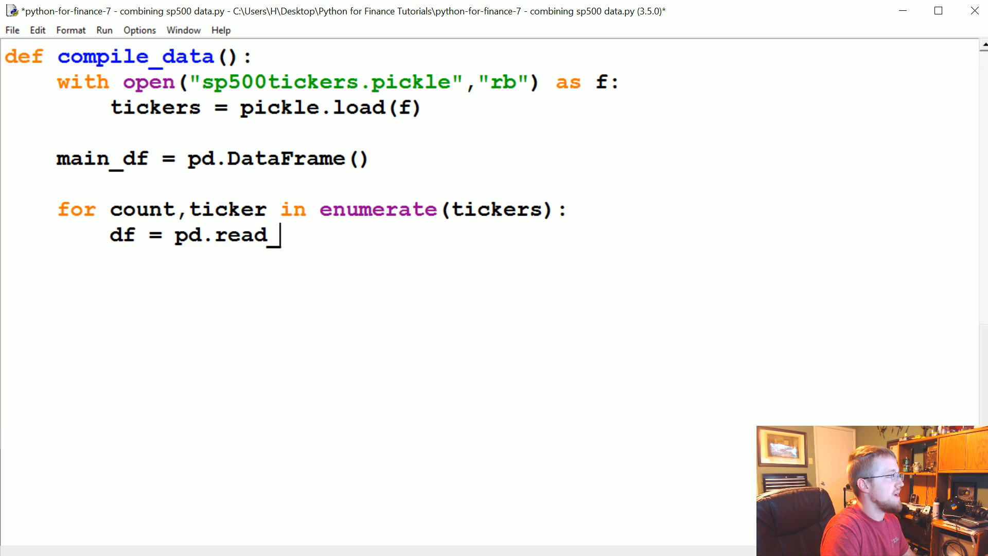
text(csv(''))
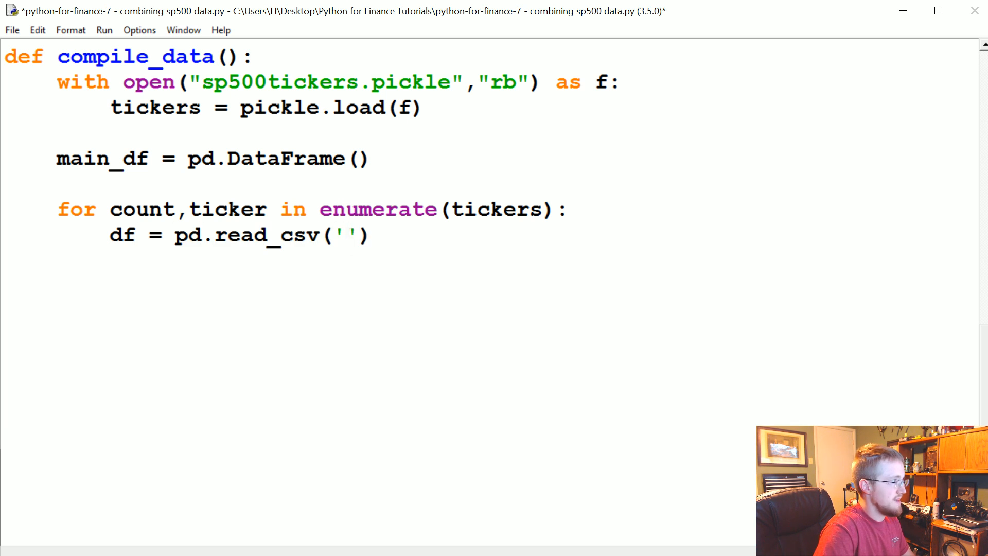
text(stock_c)
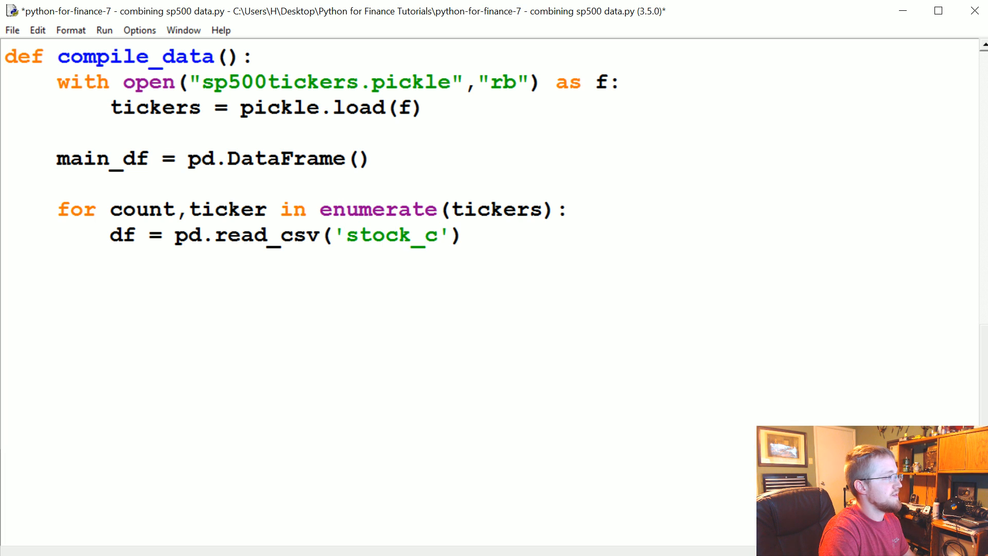
text(dfs)
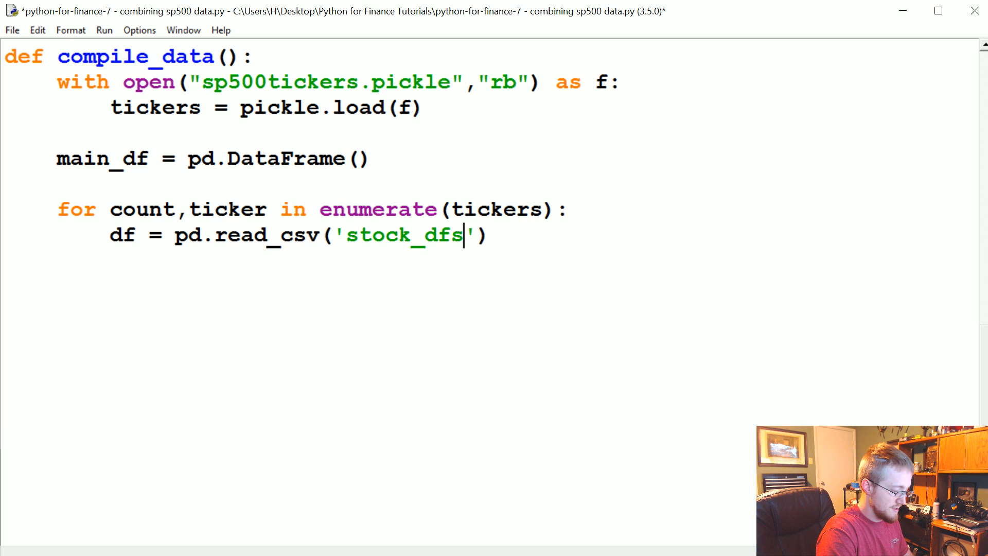
text(/{}.)
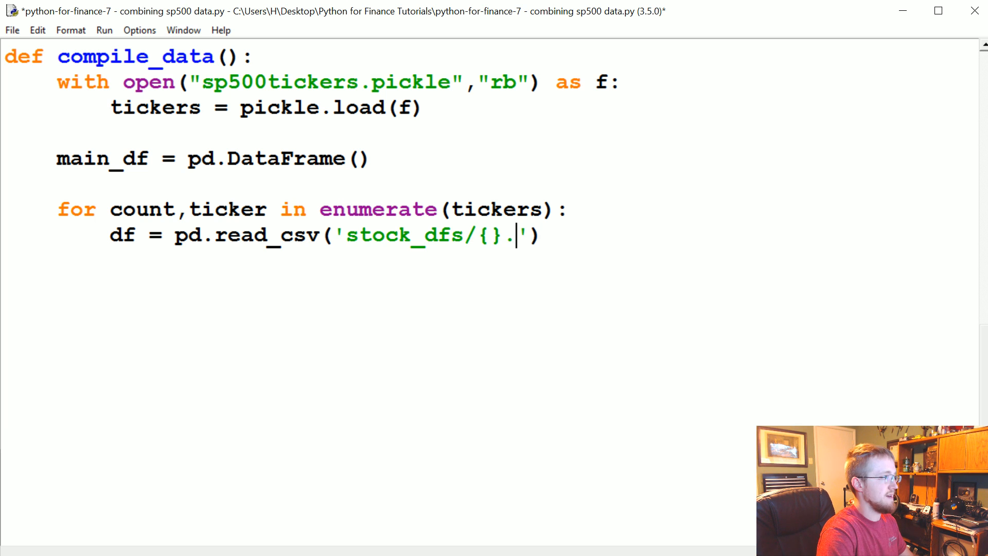
text(csv)
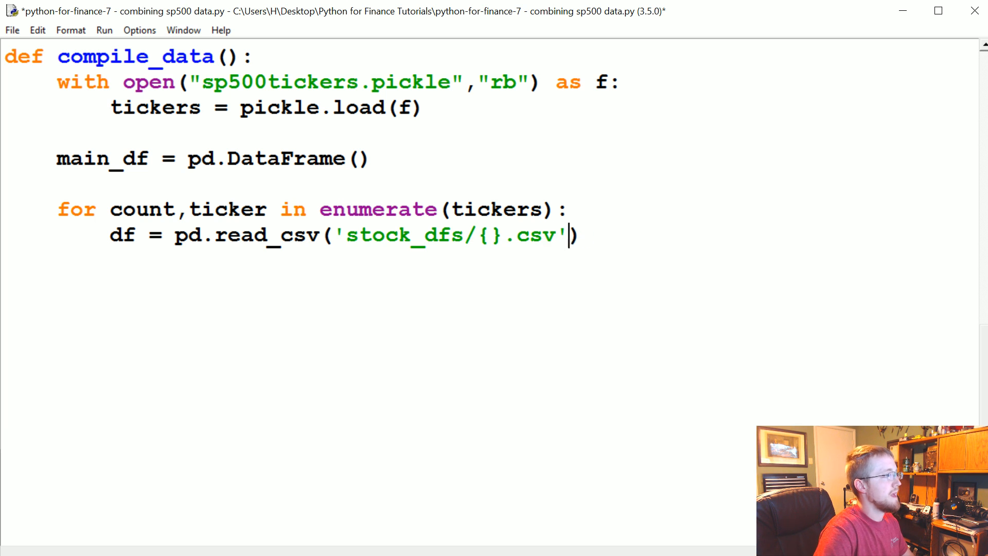
text(.format())
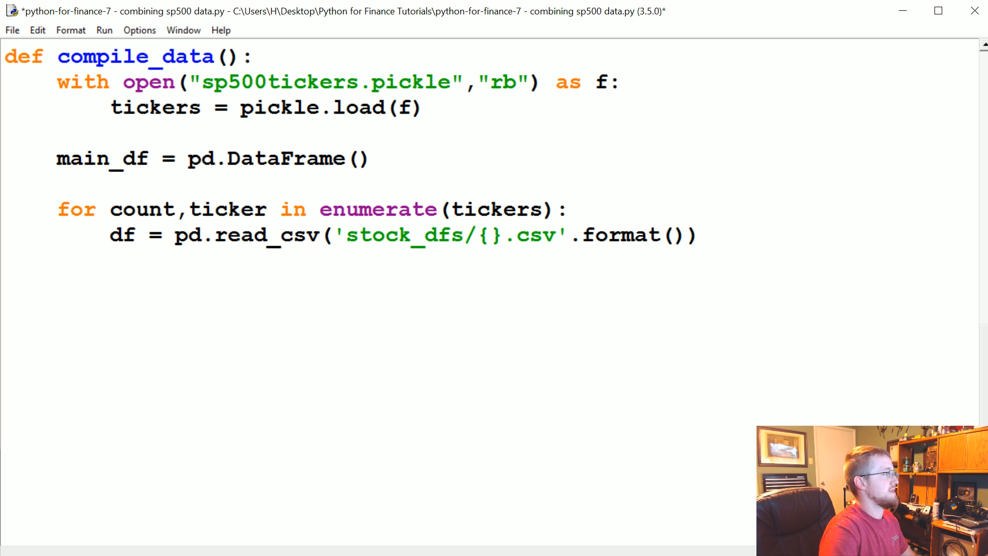
text(ticker)
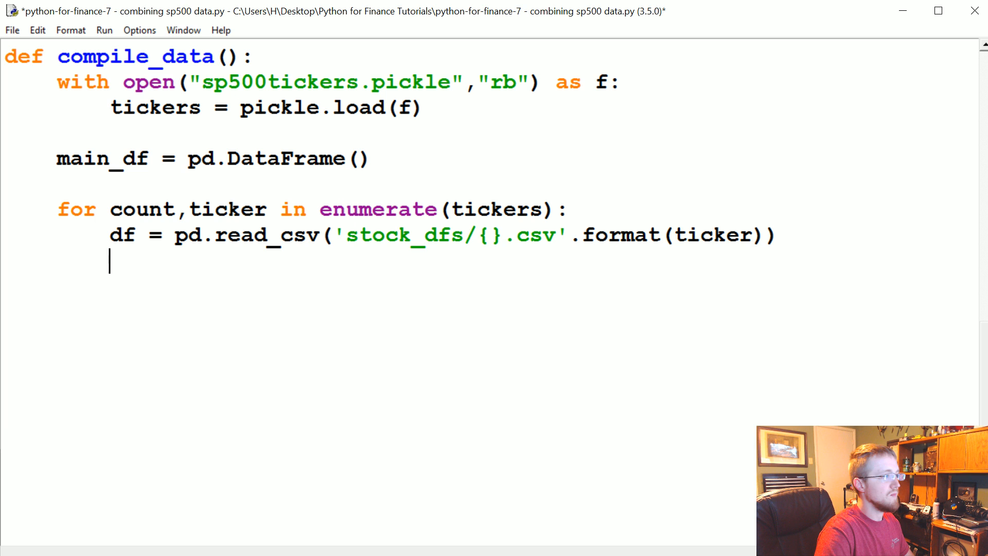
Step: Index the frame by 'Date' in place with df.set_index('Date', inplace=True)
text(df.set_)
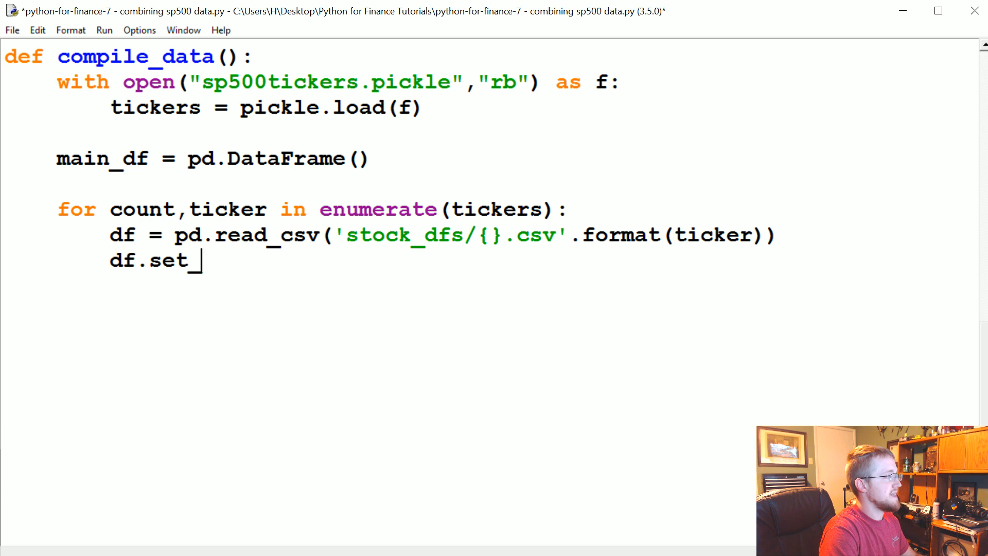
text(index(''))
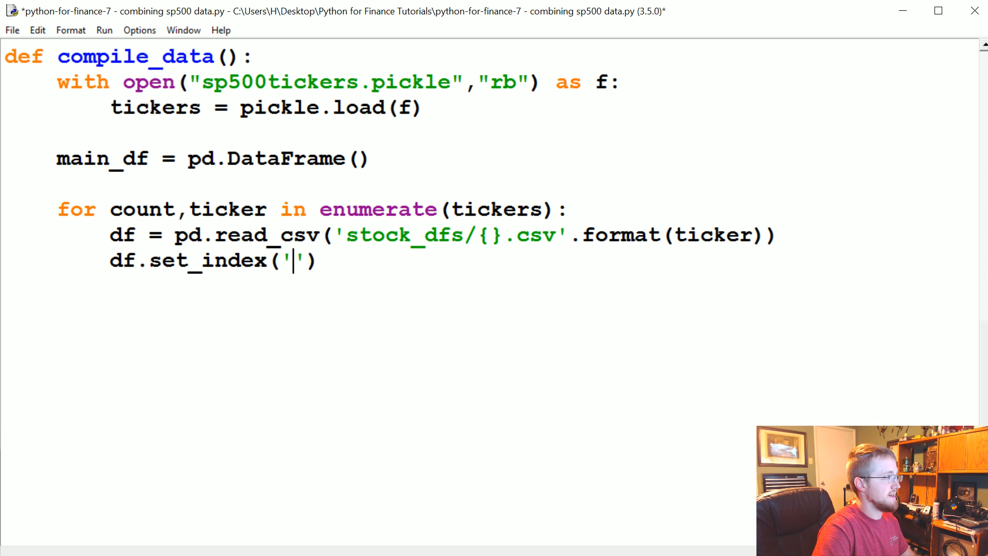
text(Date)
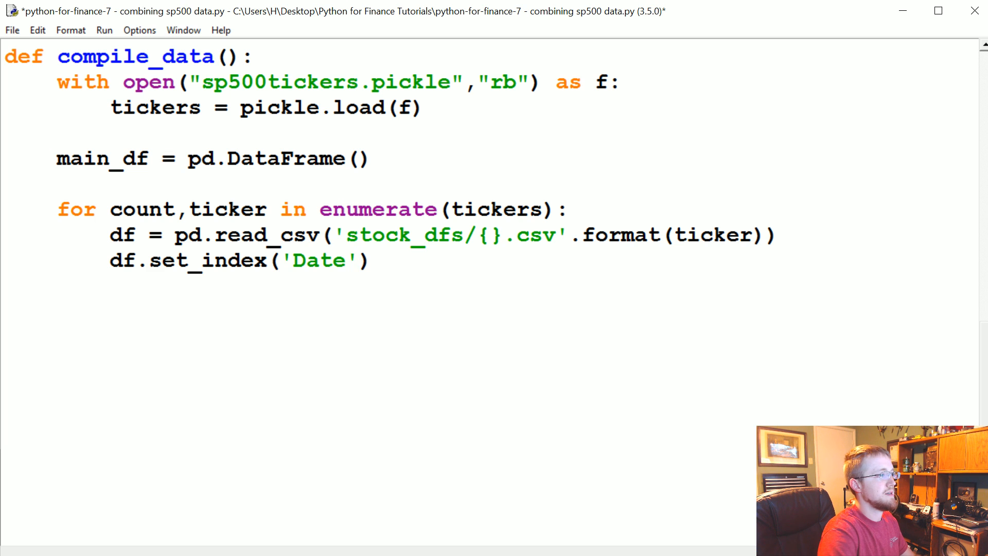
text(,)
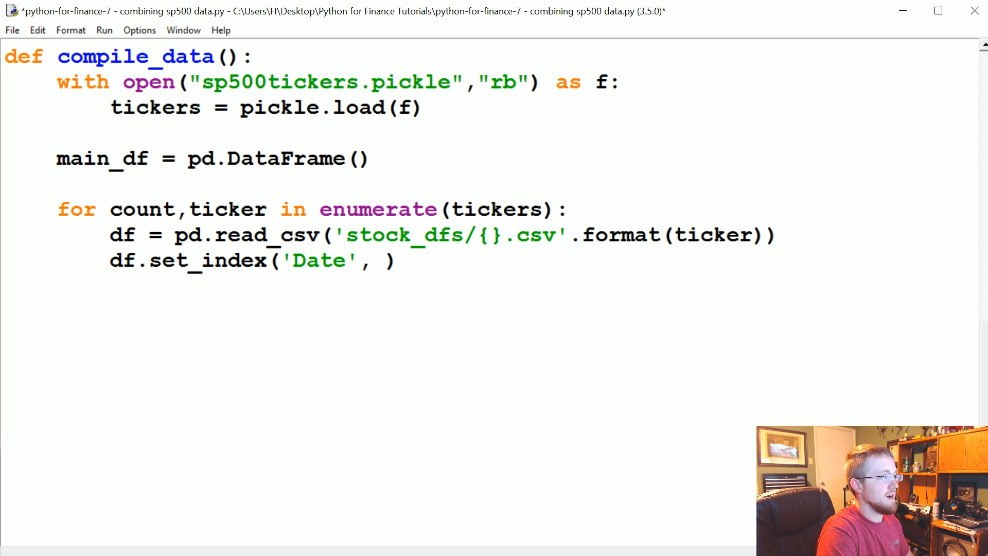
key(Backspace)
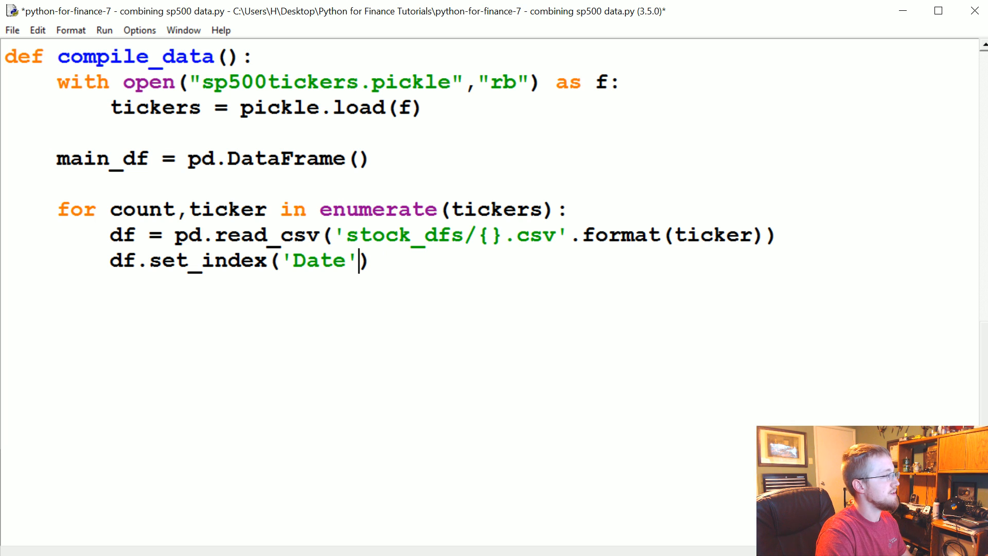
text(,)
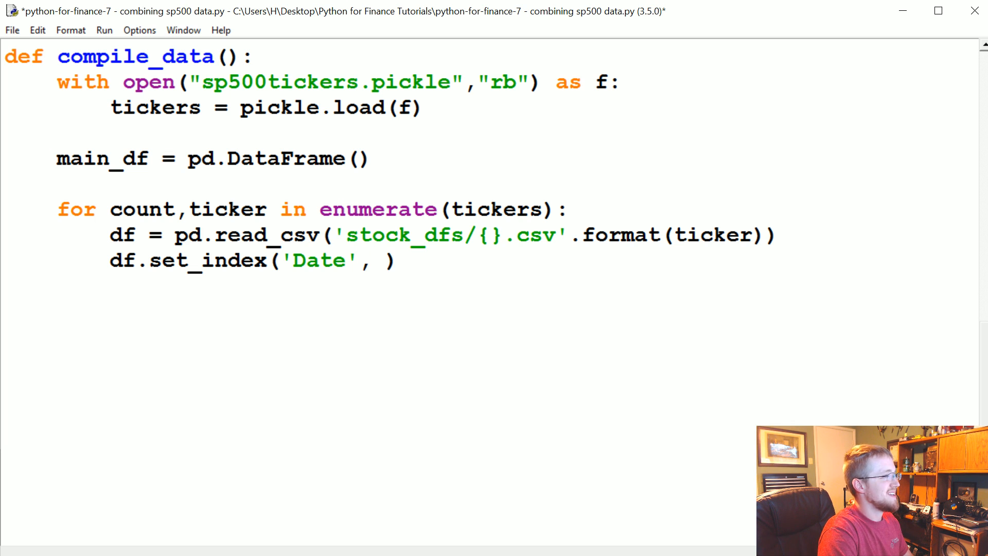
text(inp)
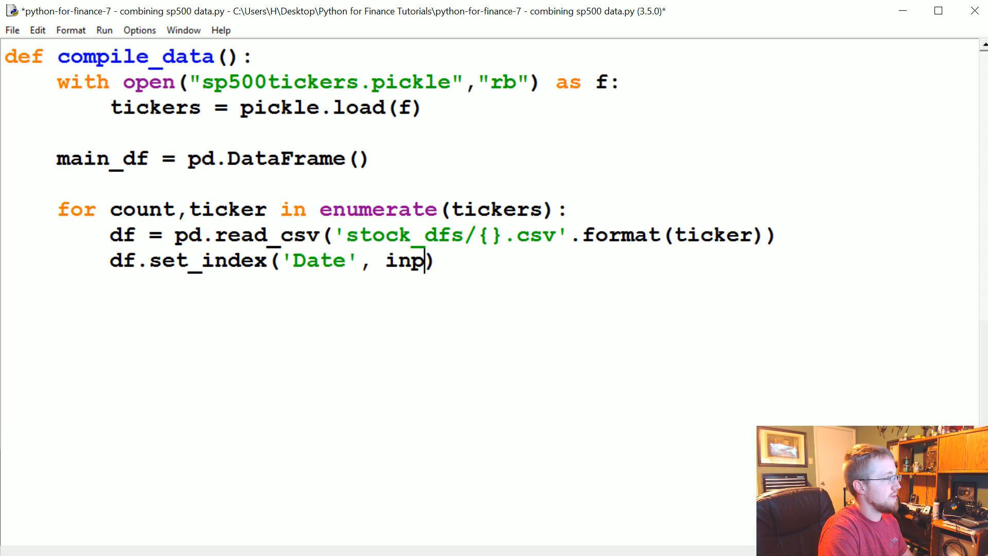
text(lace=True)
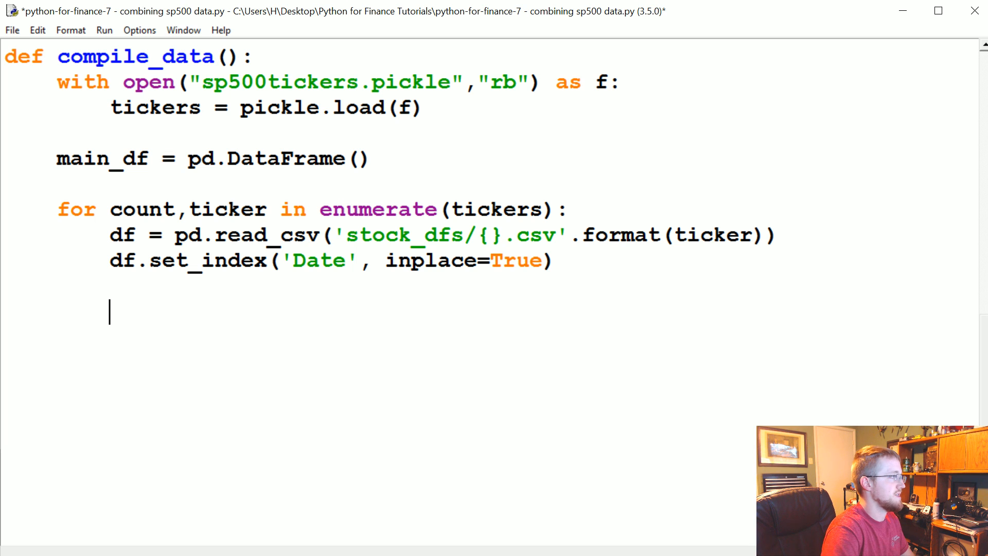
text(df.rename)
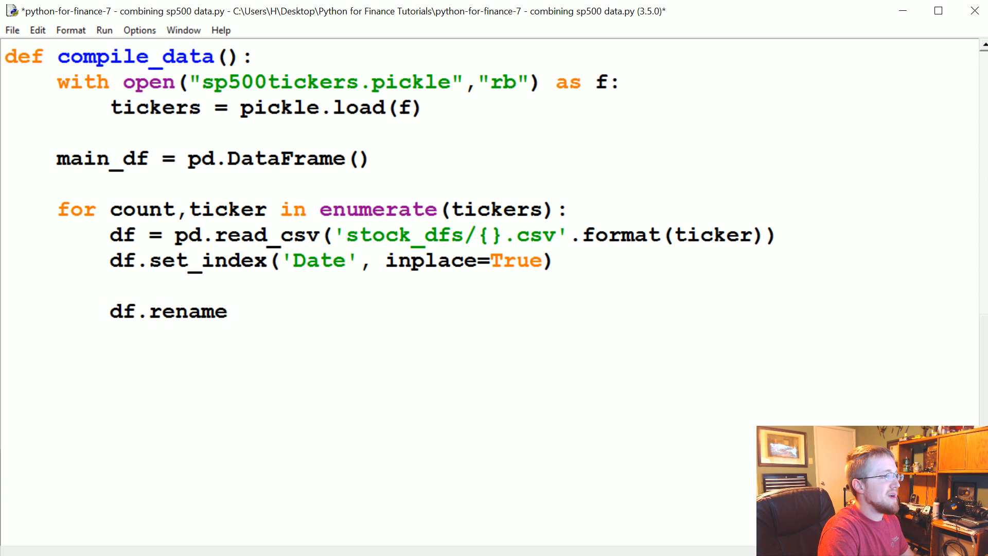
Step: Rename the 'Adj Close' column to the ticker via df.rename(columns={...}, inplace=True)
text((colo)
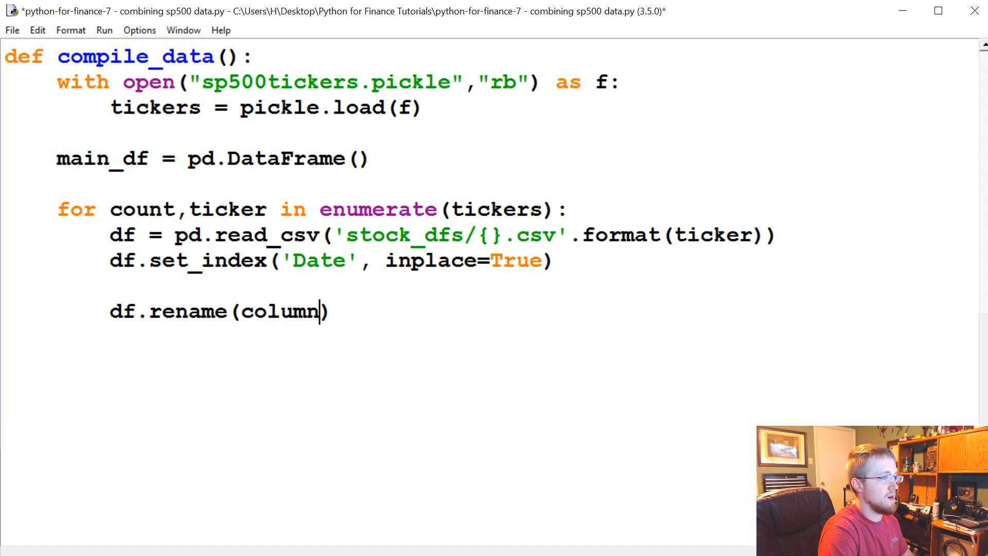
text(s = {})
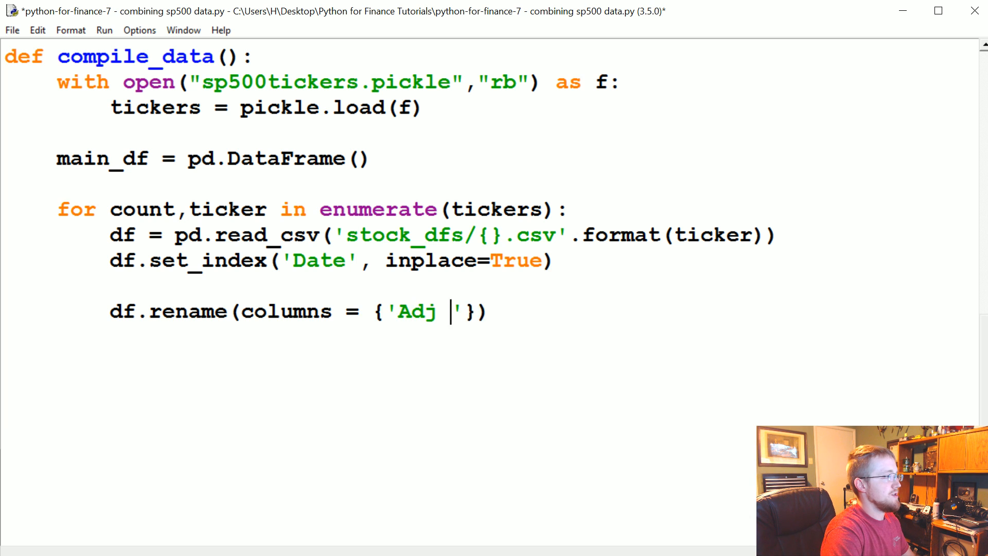
text(Close)
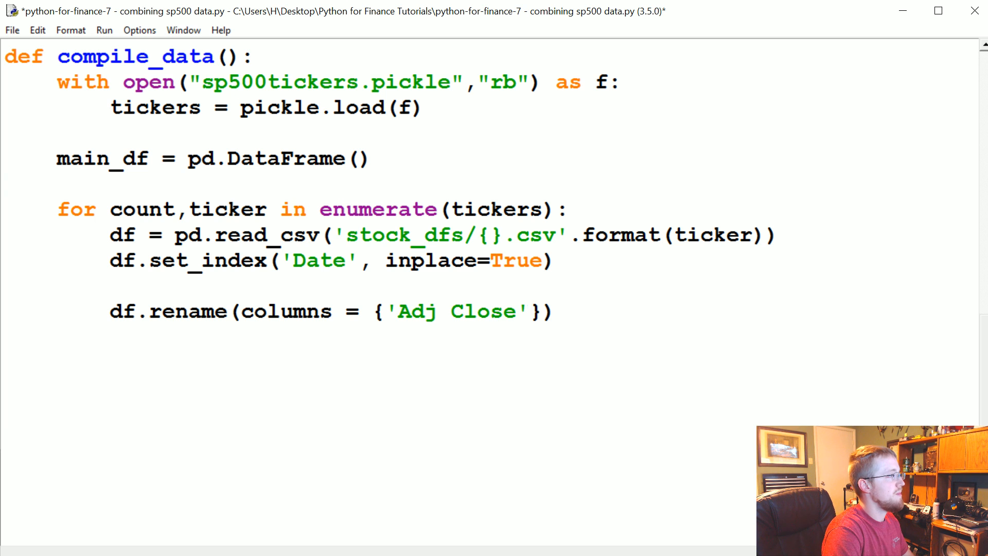
text(, ticker)
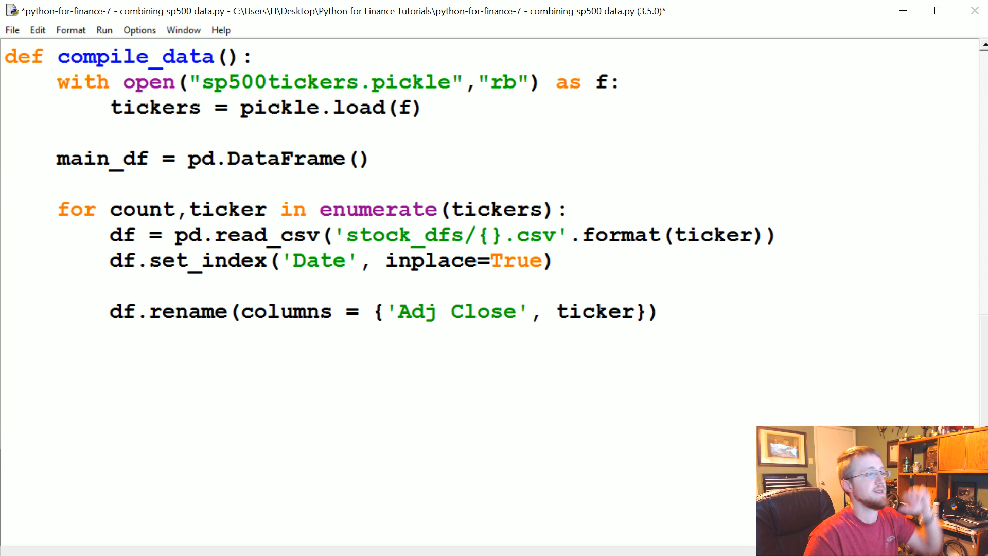
click(635, 311)
text(, inp)
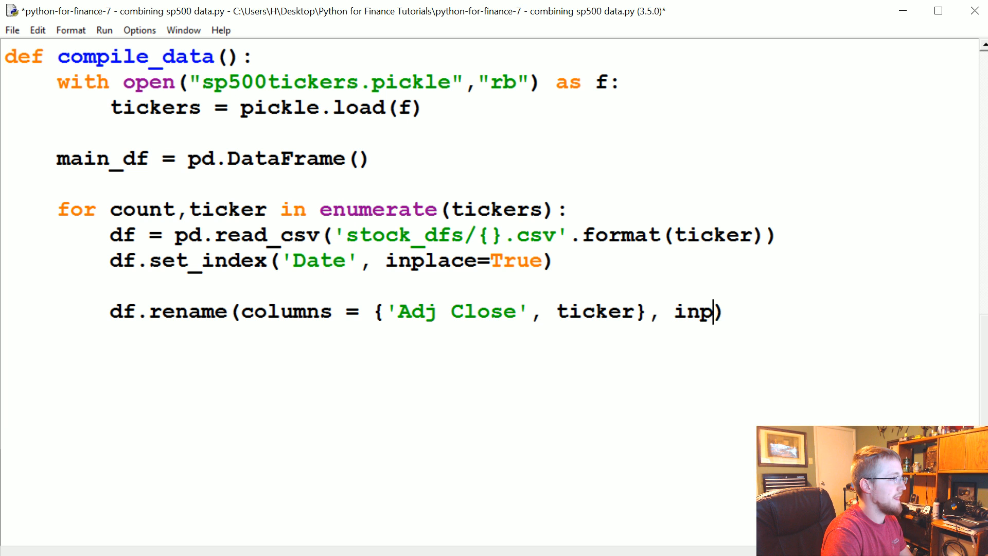
text(lace=True)
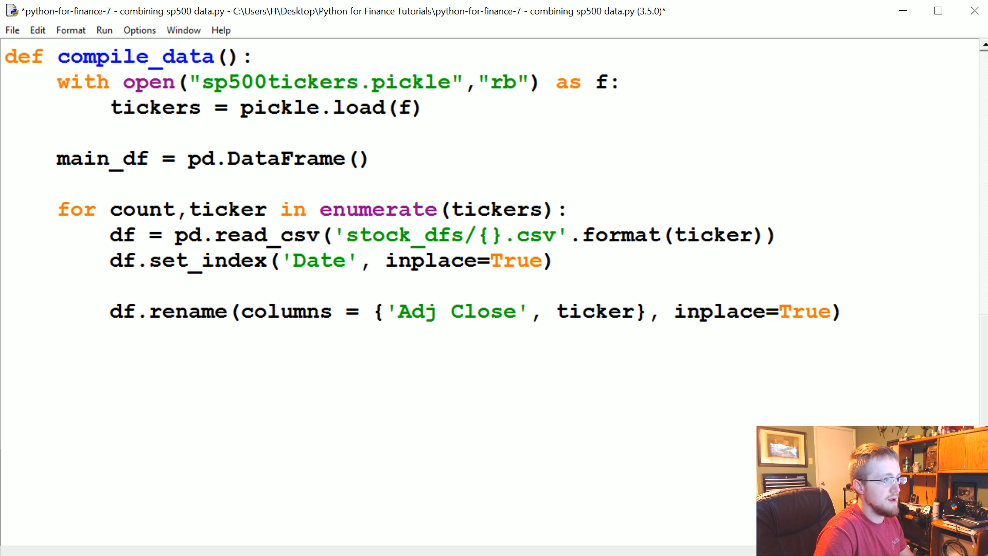
text(df.dro)
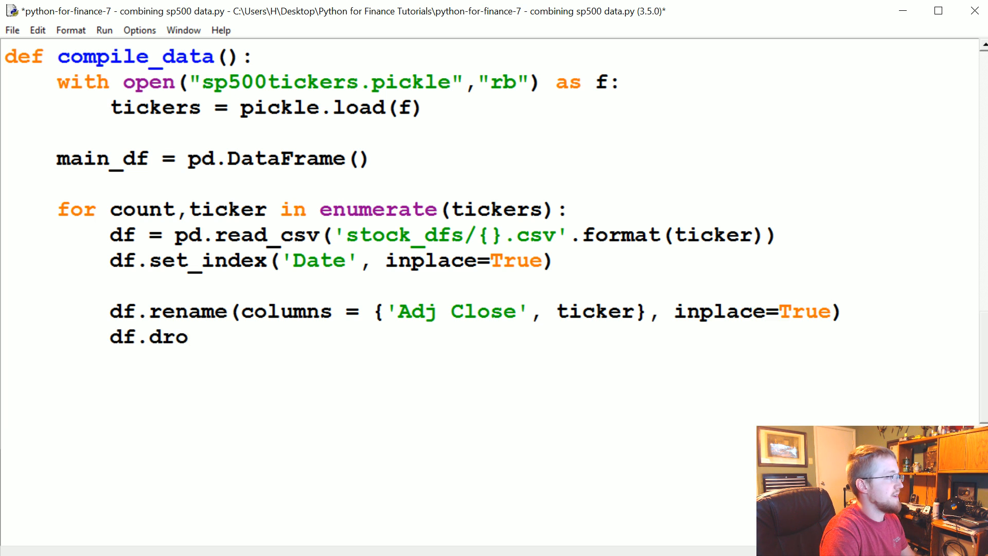
Step: Drop the Open, High, Low, Close and Volume columns along axis 1 with inplace=True
text(p([]))
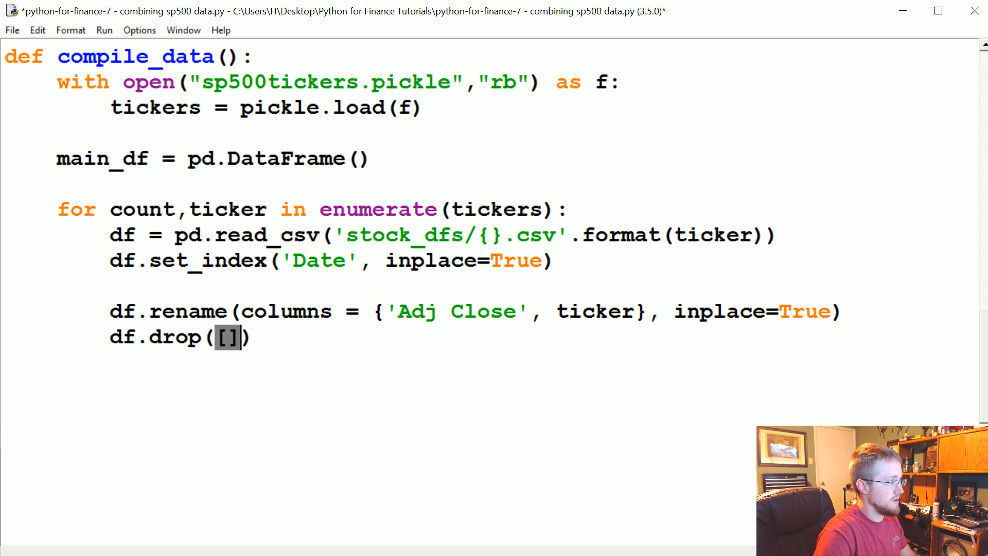
text('','','',)
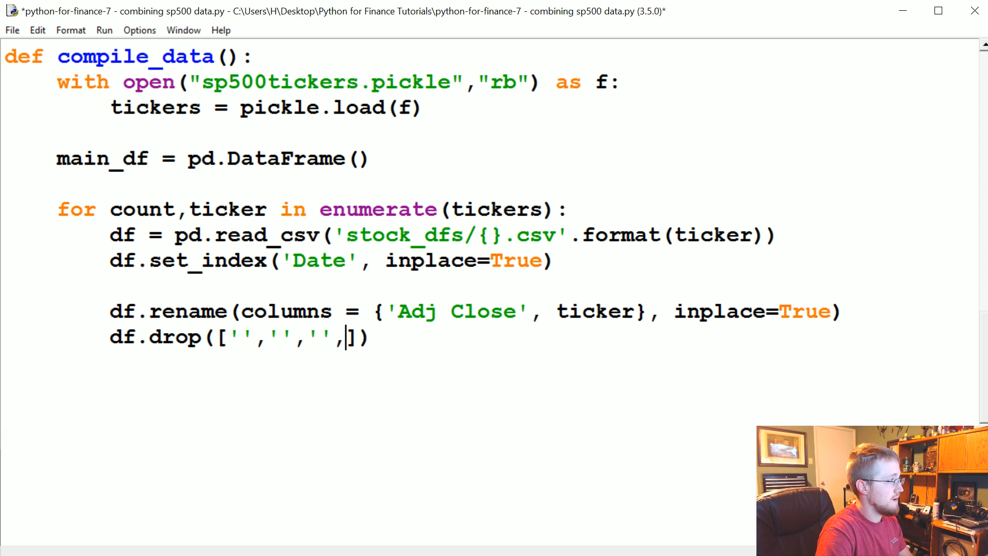
text(,'')
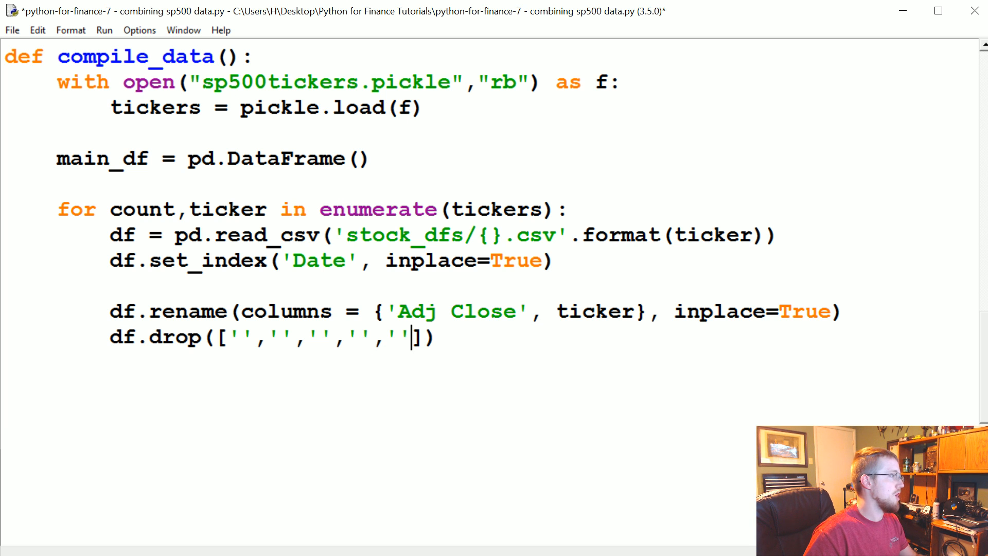
text(Open)
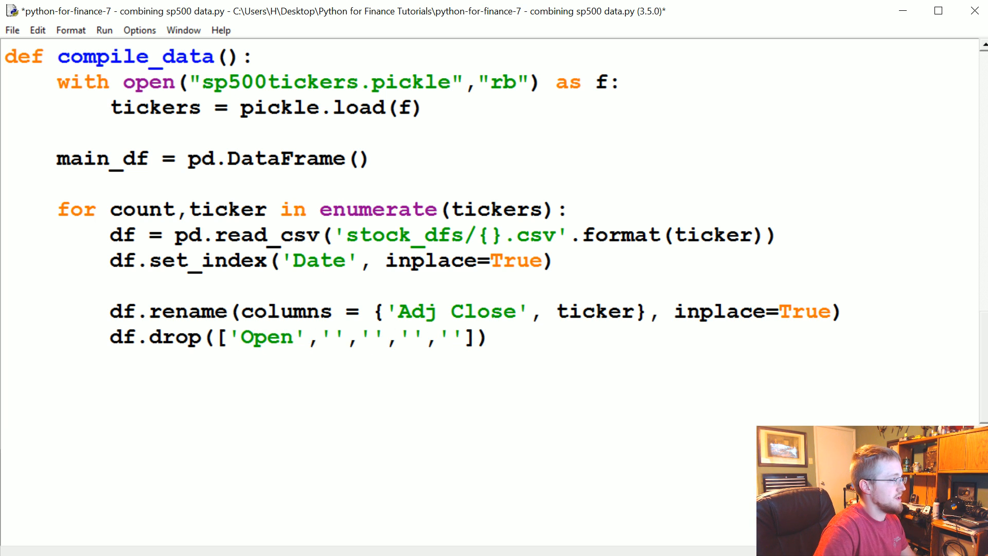
text(High)
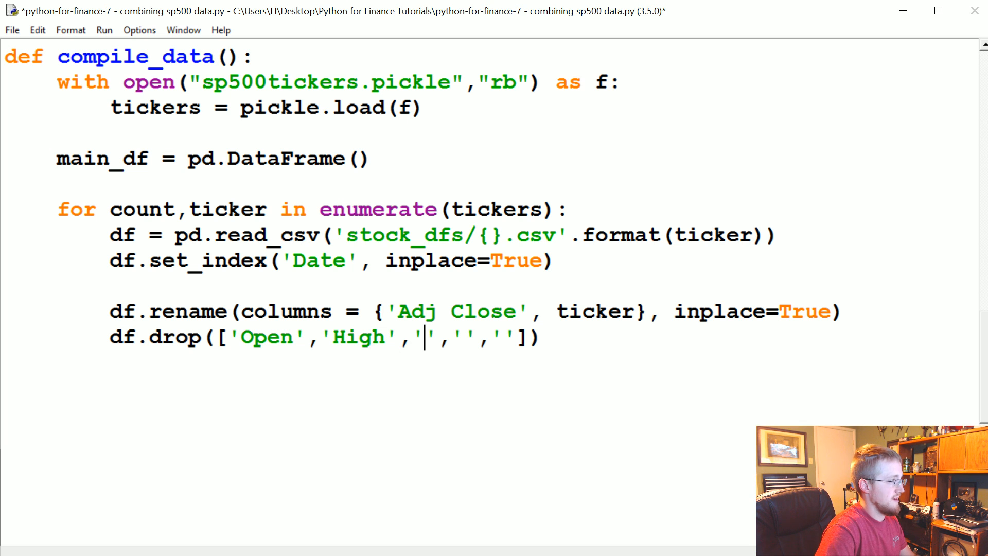
text(Low','Cl)
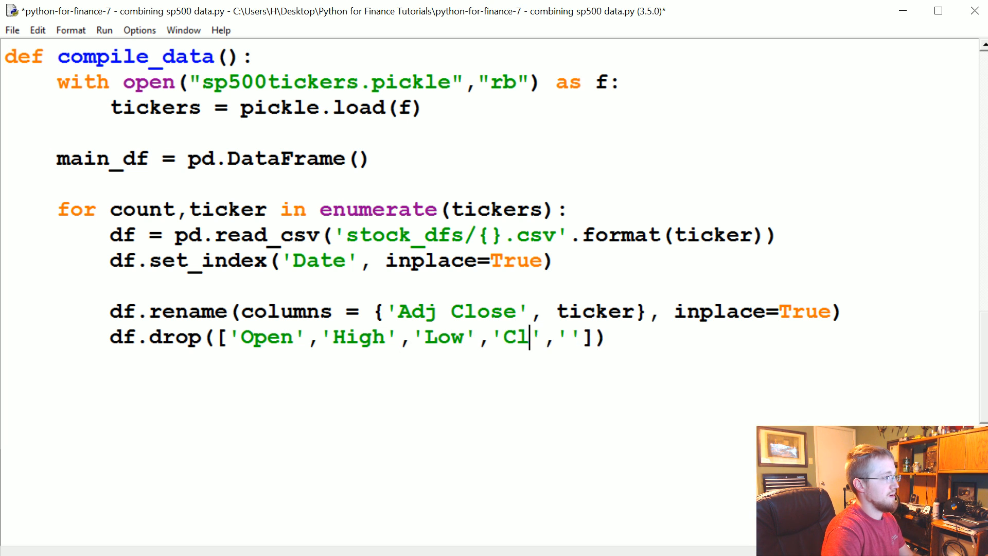
text(ose','V)
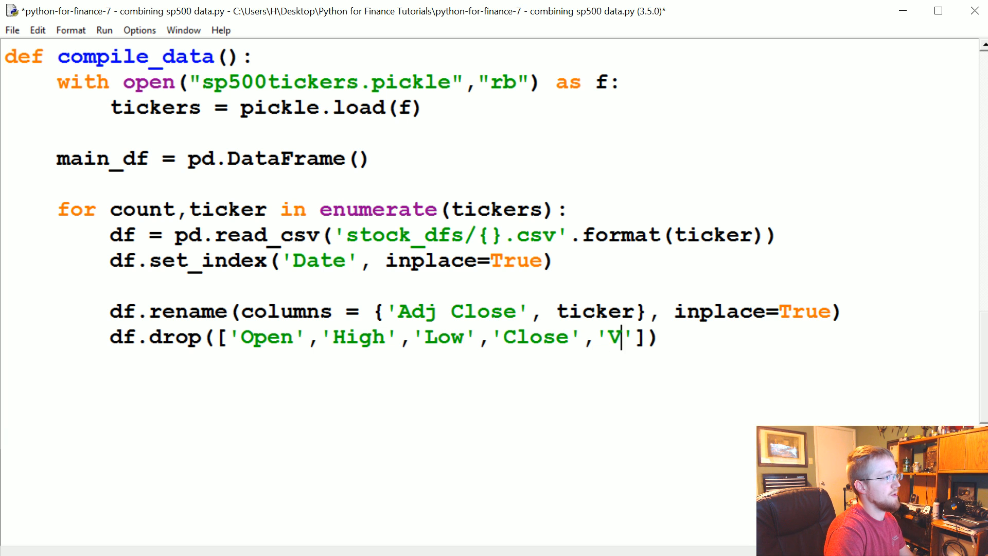
text(olume)
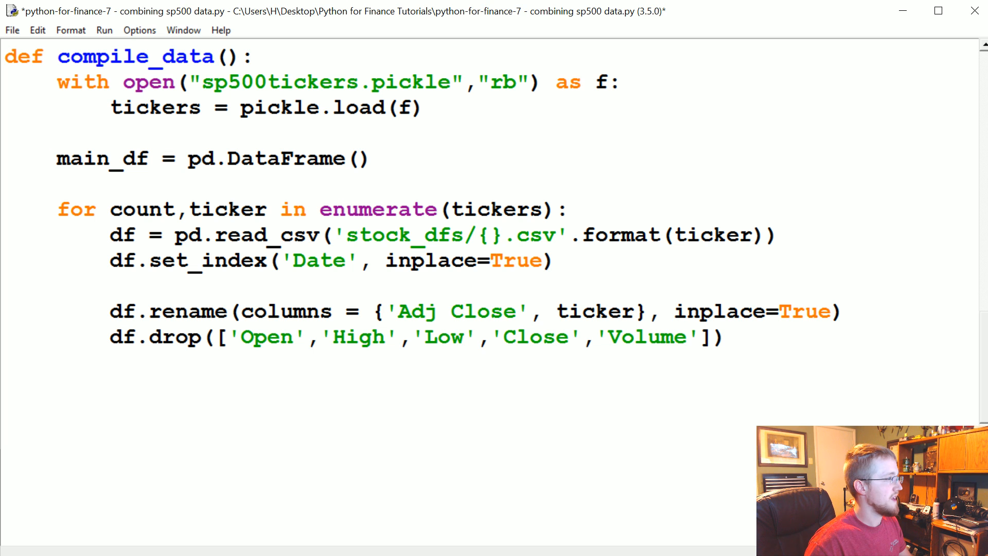
text(, 1)
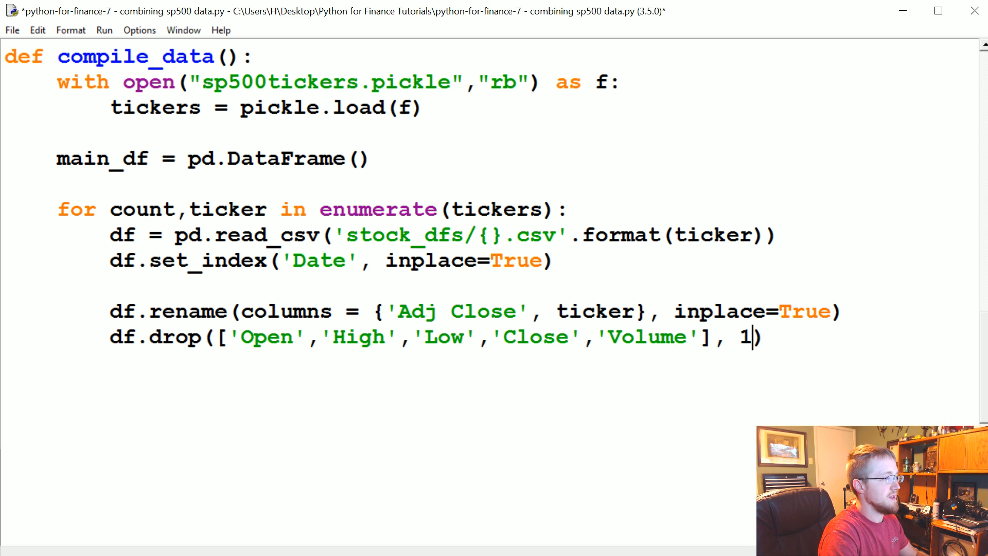
text(,)
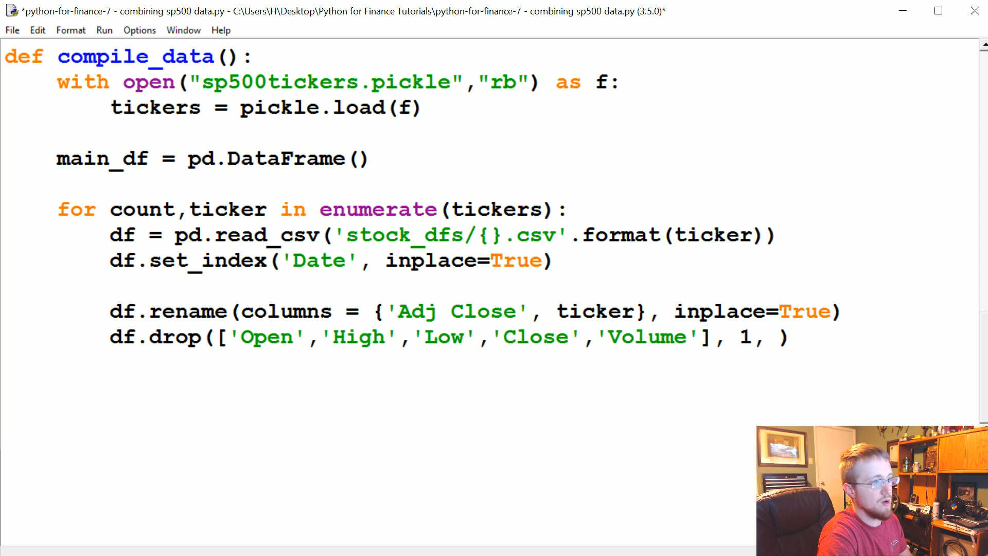
text(inplace=True)
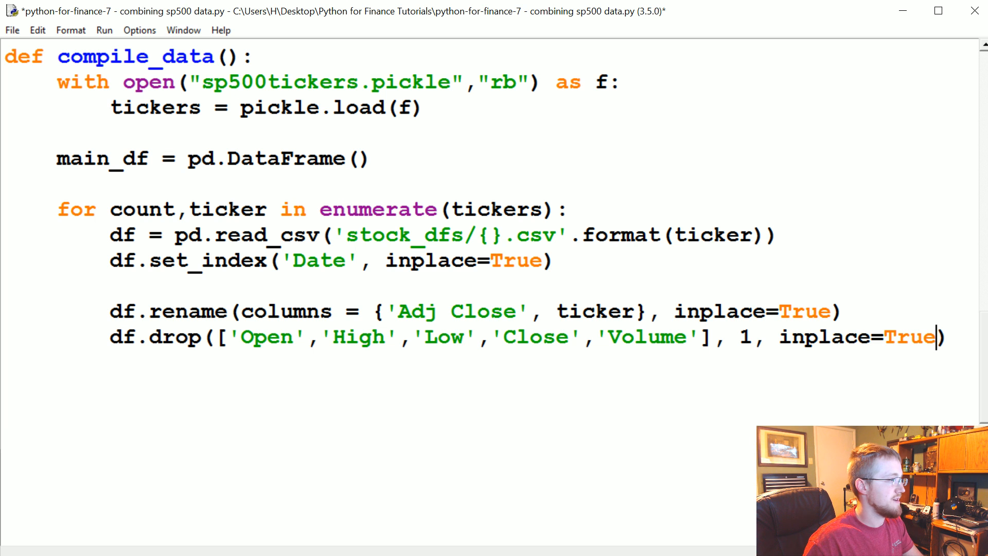
key(enter)
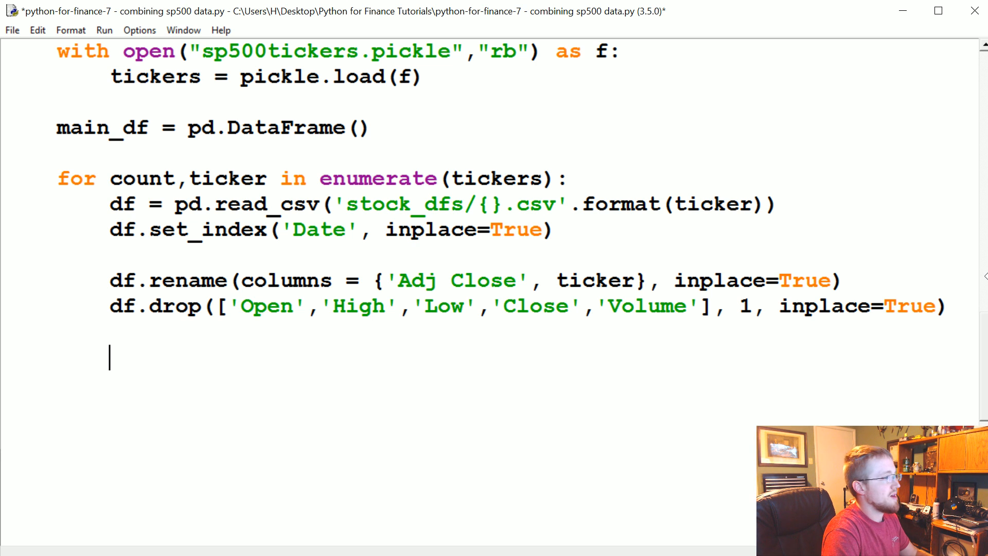
Step: Set main_df = df when main_df.empty, opening an else branch otherwise
text(if main_df)
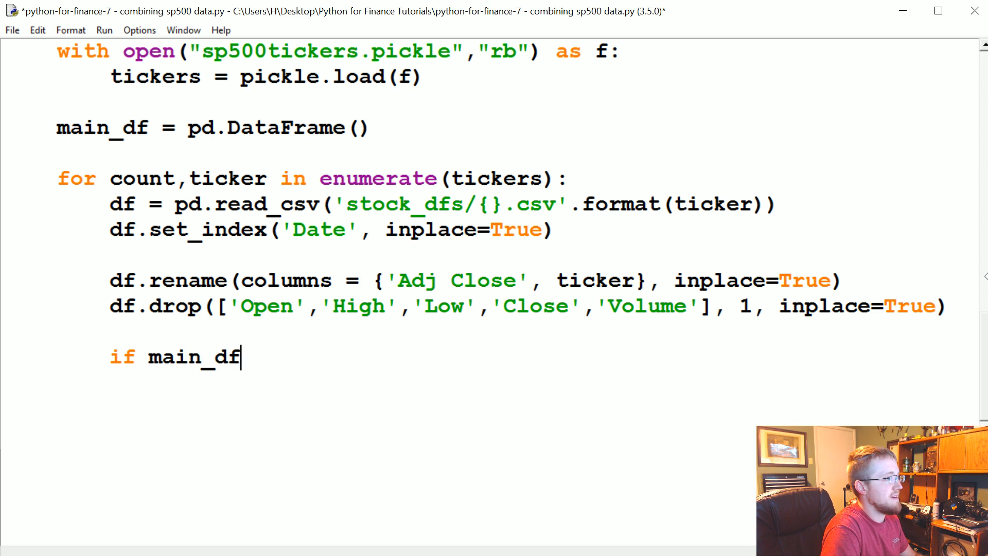
text(.empty:)
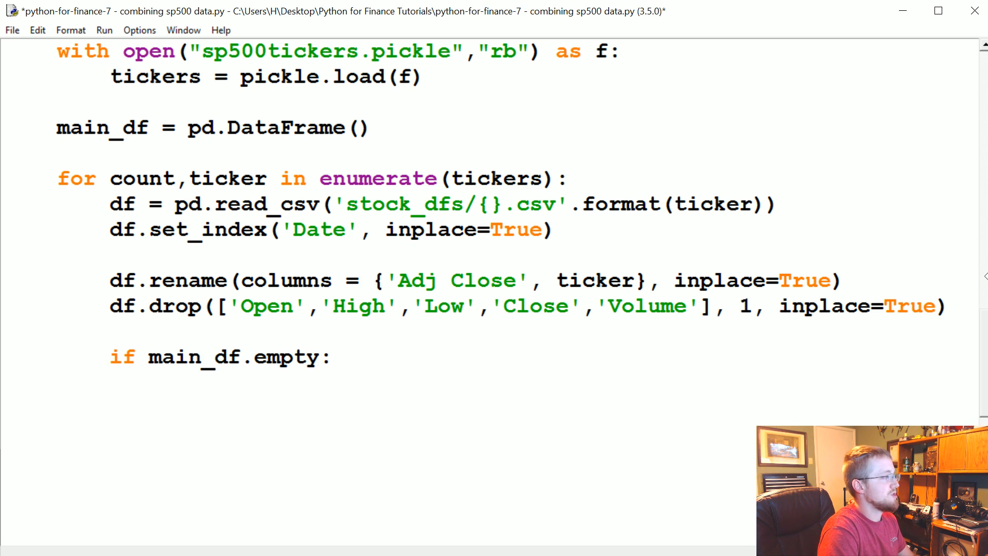
key(enter)
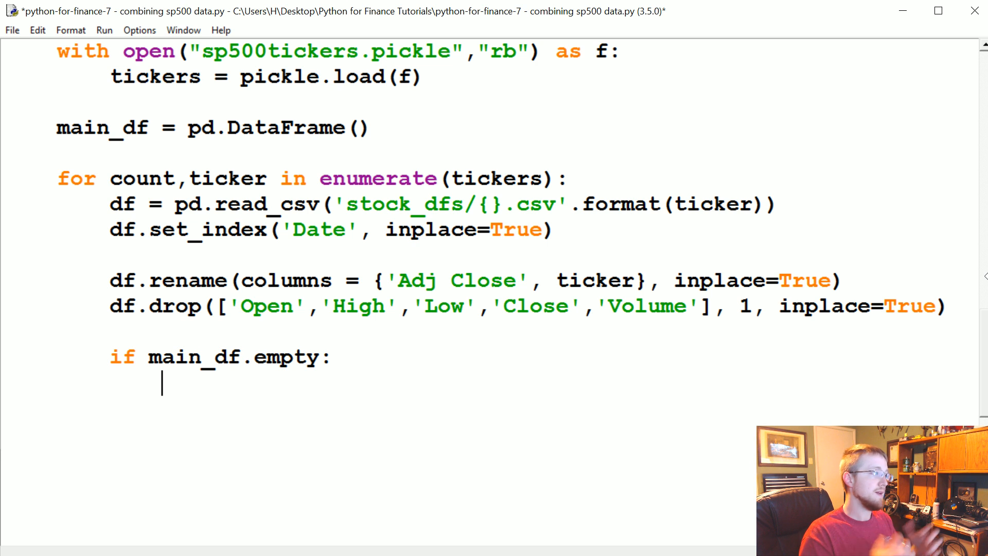
text(main_df = df)
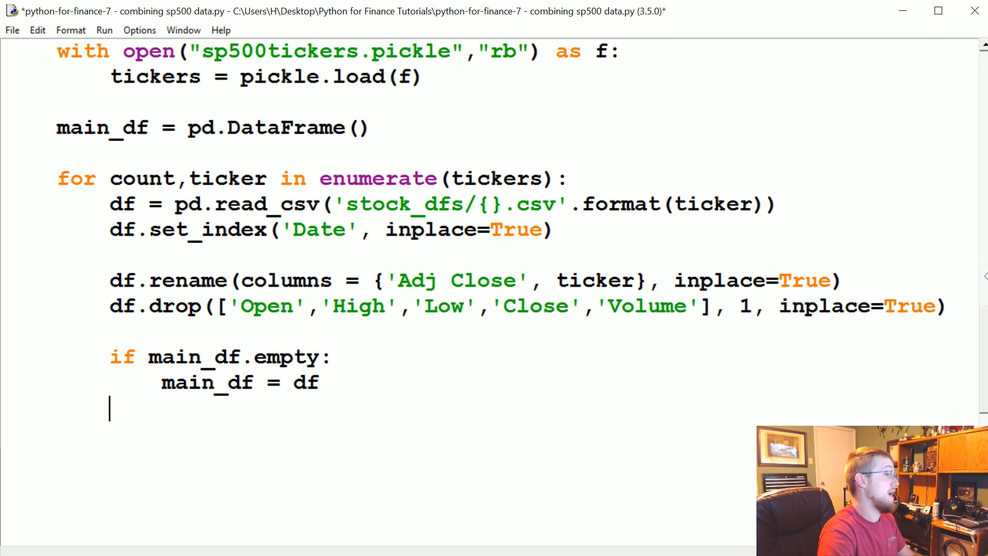
text(else:)
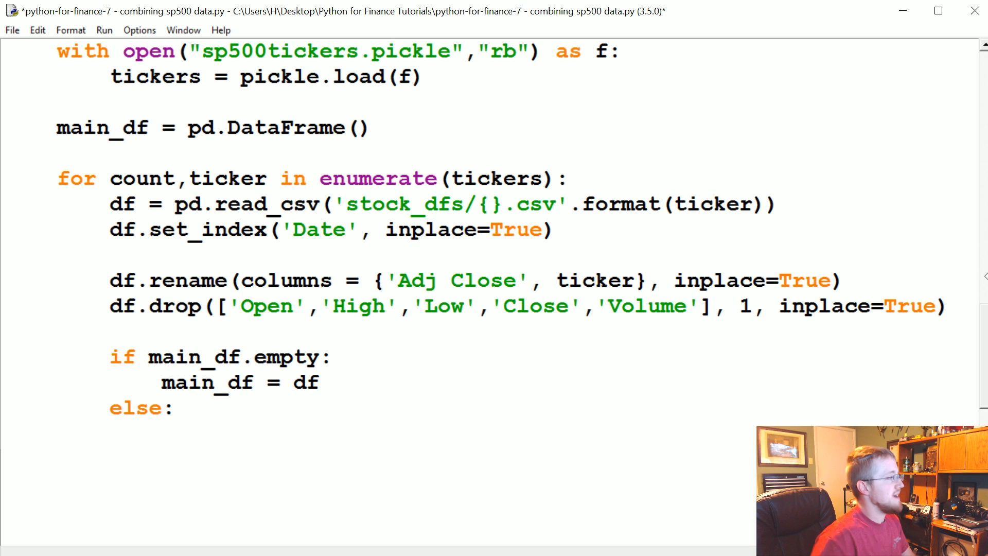
click(163, 435)
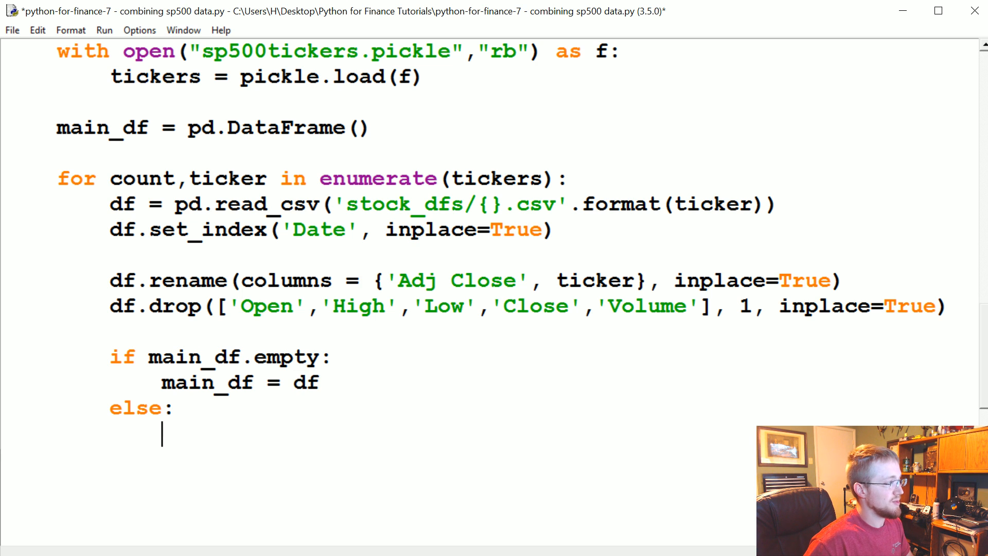
Step: Outer-join each later frame with main_df = main_df.join(df, how='outer')
text(main)
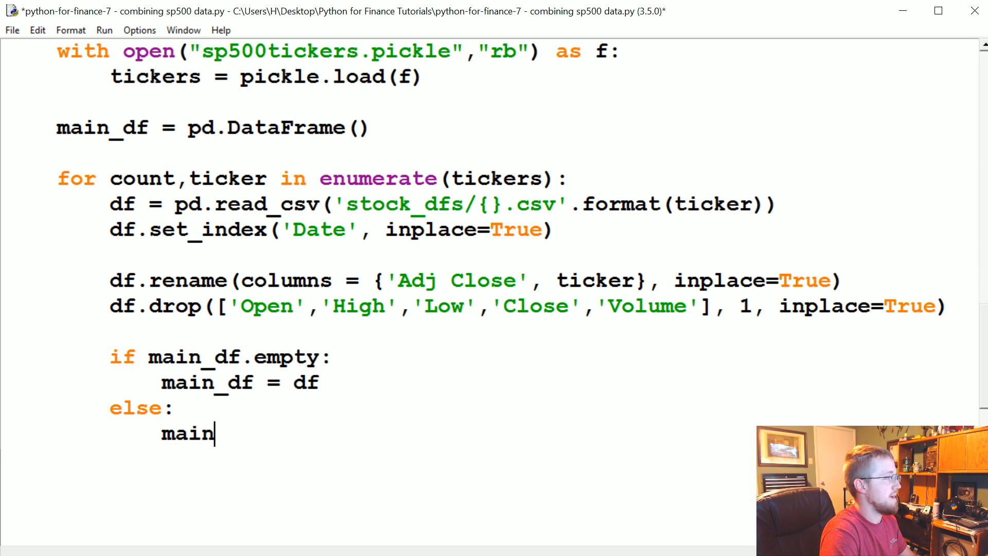
text(_df = main)
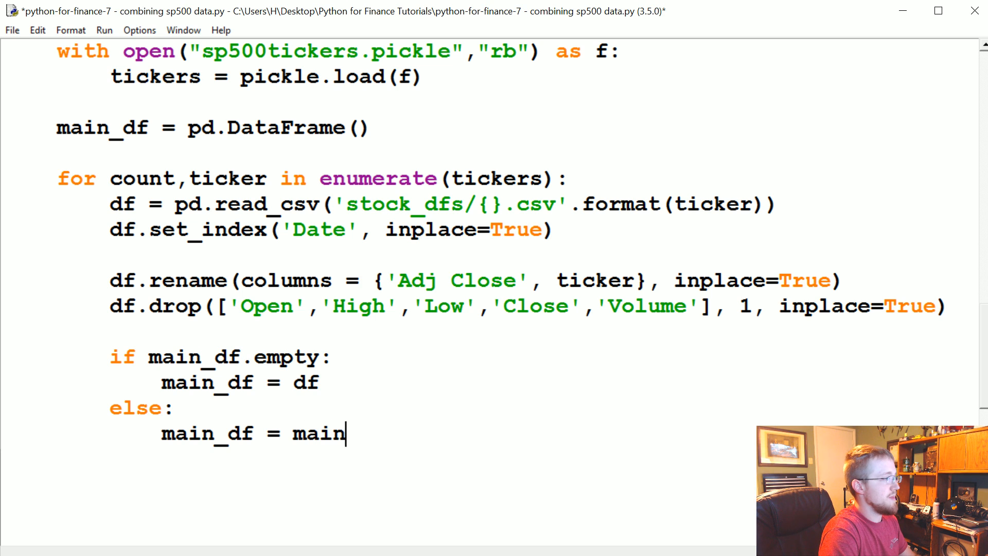
text(_df.join())
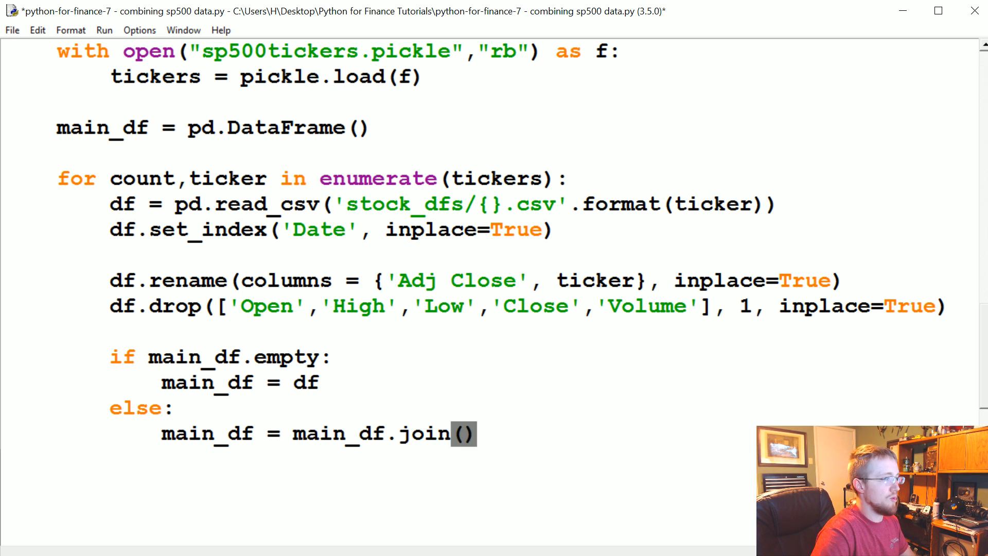
text(df, how=')
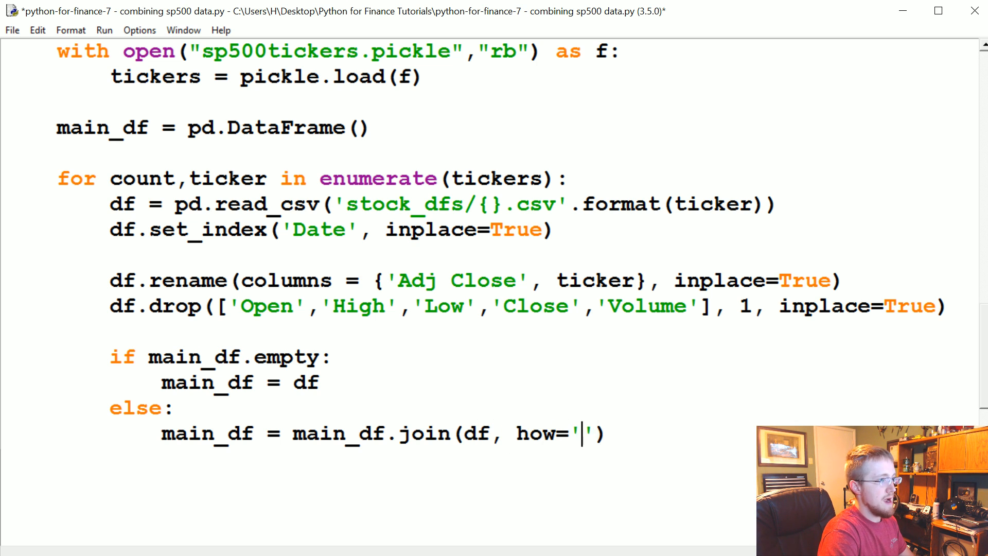
text(outer)
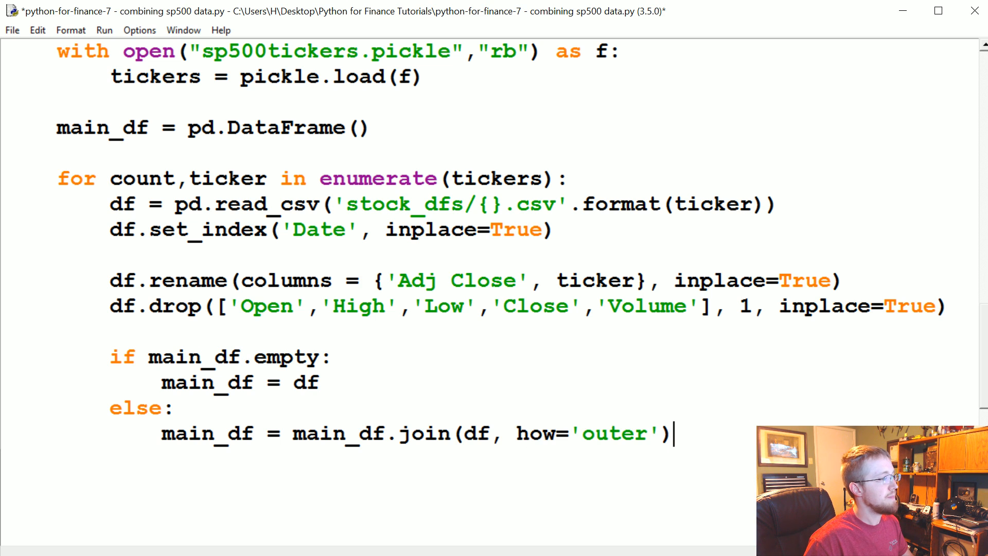
drag(517, 434, 660, 434)
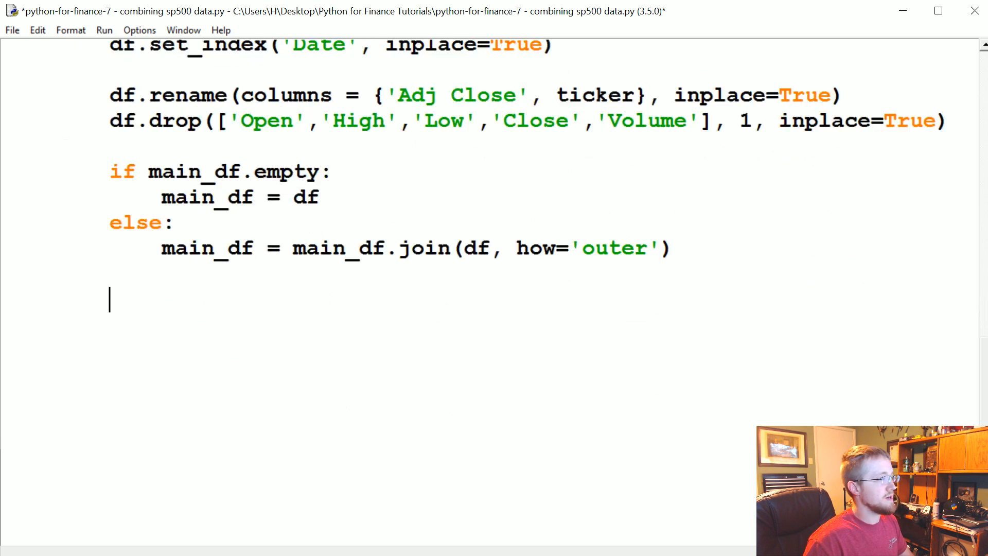
Step: Add 'if count % 10 == 0: print(count)' to report progress every tenth ticker
text(if count)
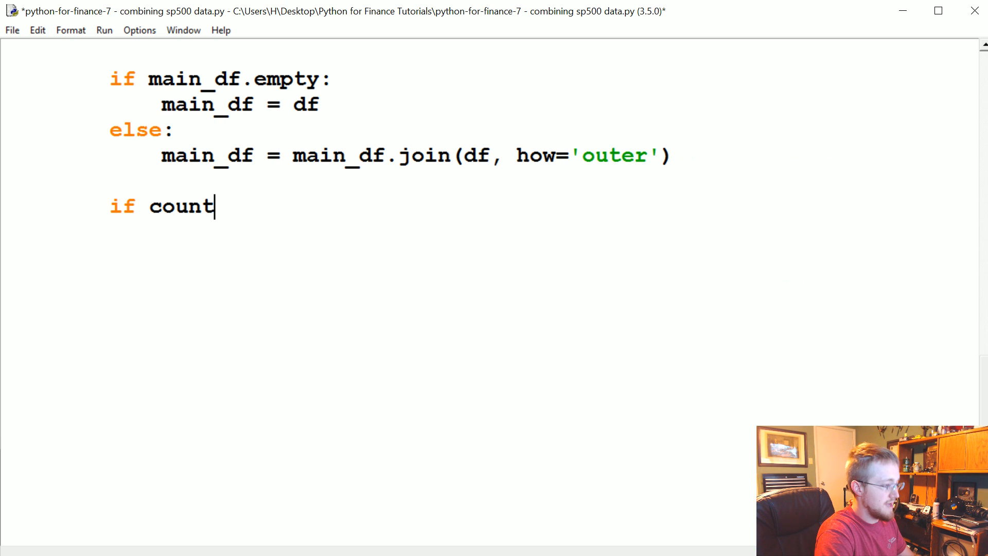
text(%)
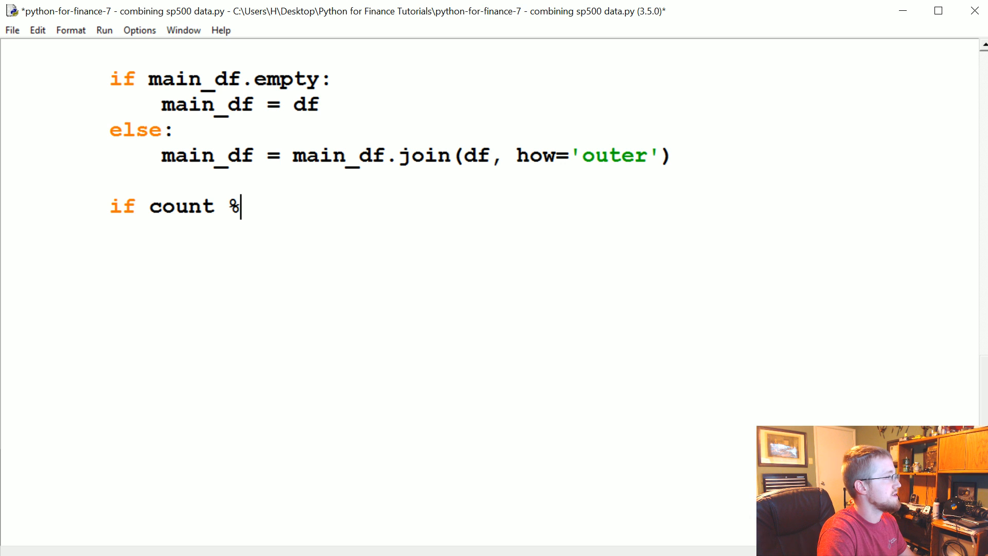
text(10)
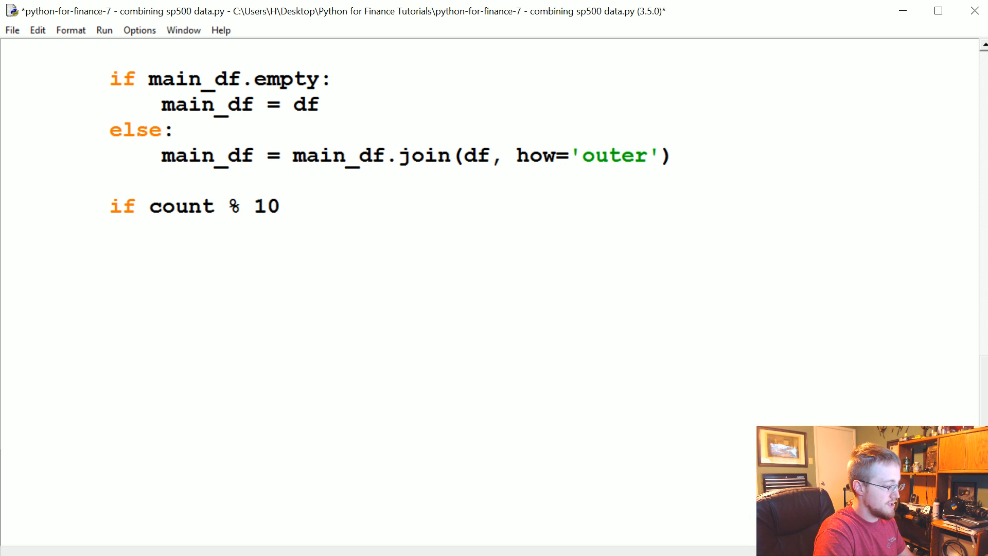
text(== 0:)
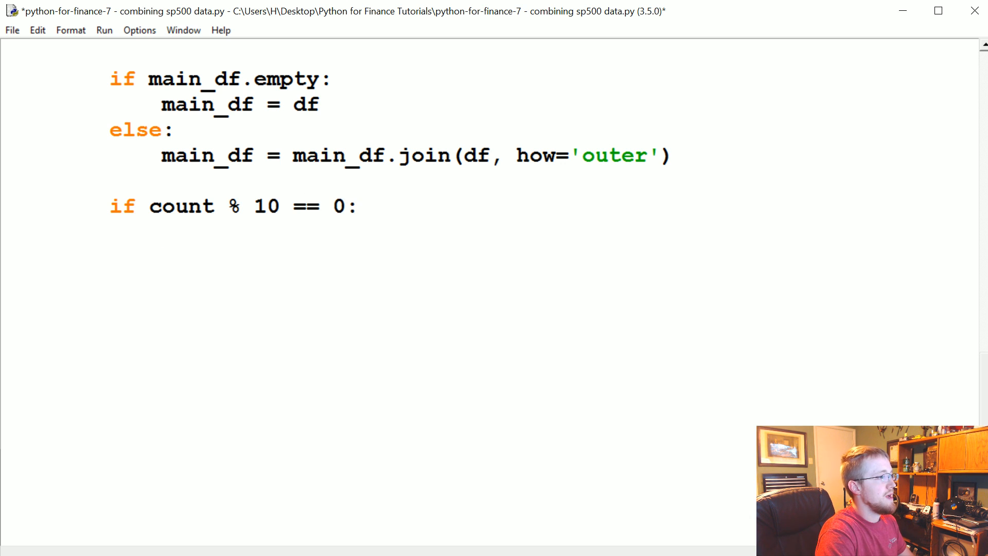
text(print(c)
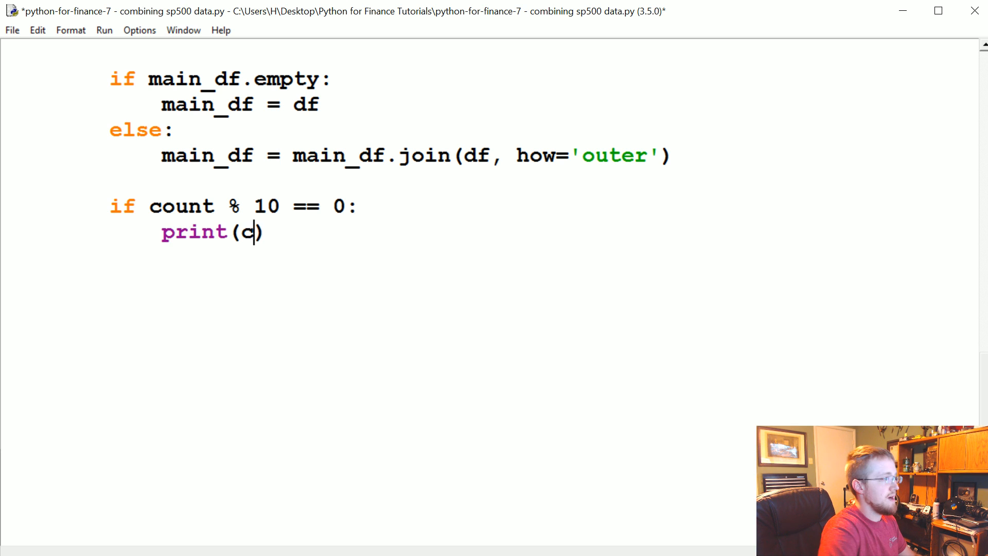
text(ount)
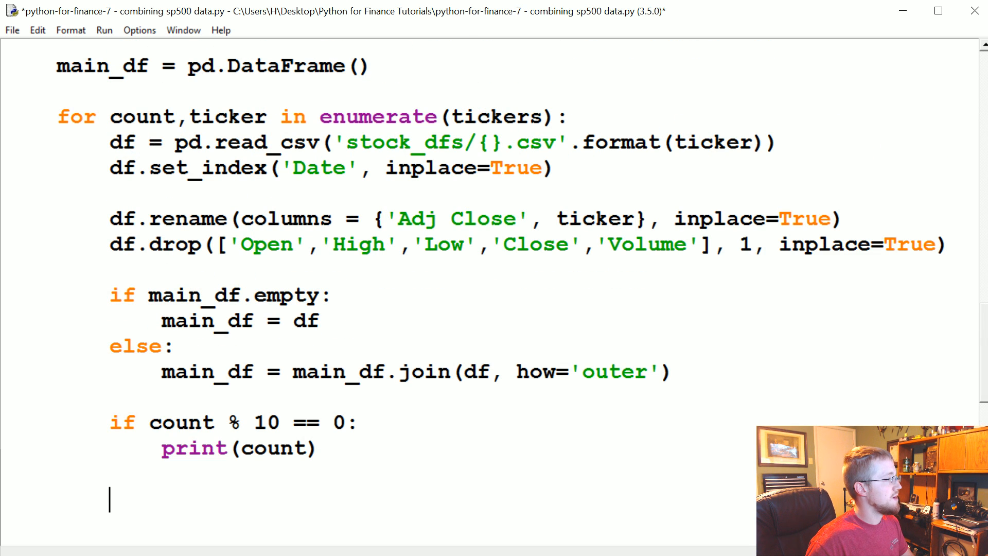
Step: Review the modulo condition, selecting its 10 interval and count variable
double_click(267, 422)
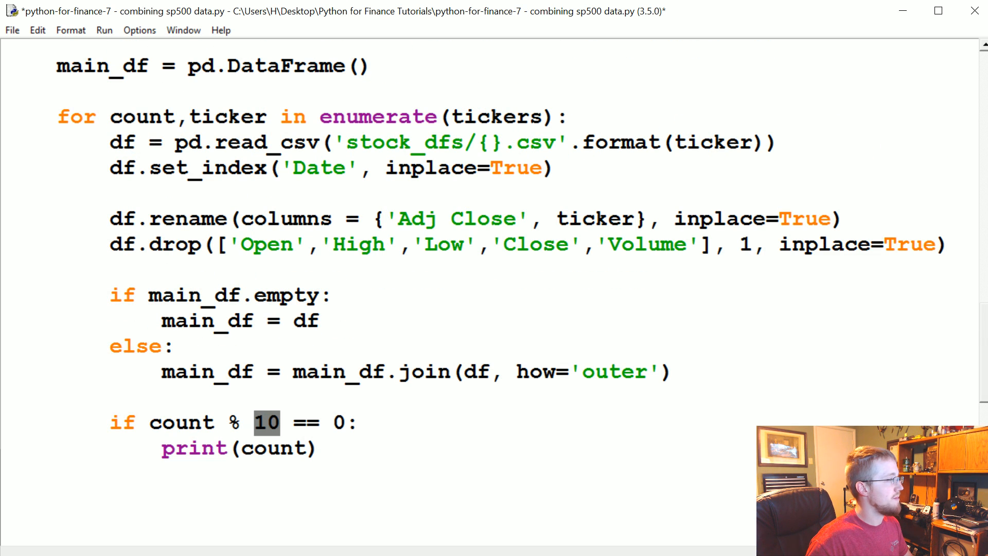
double_click(182, 422)
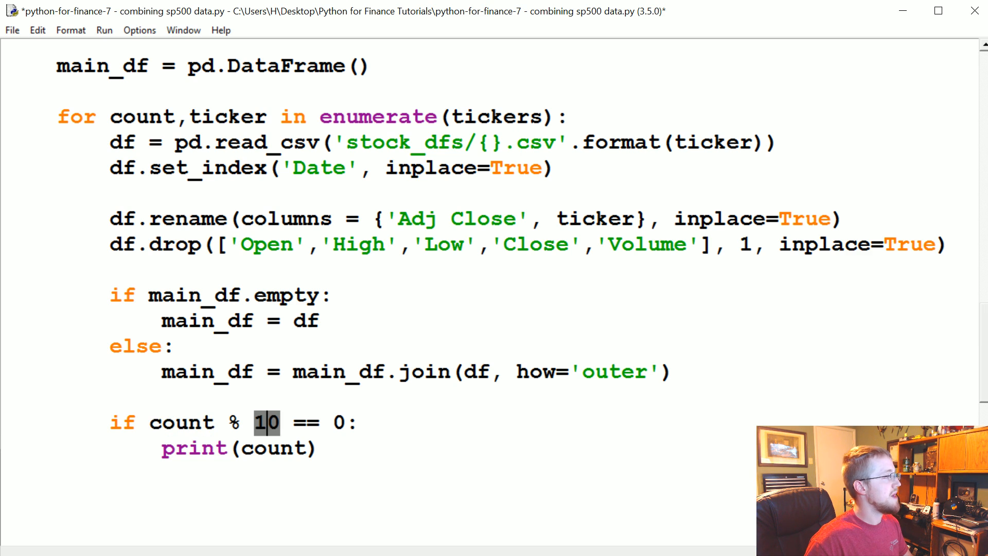
click(186, 422)
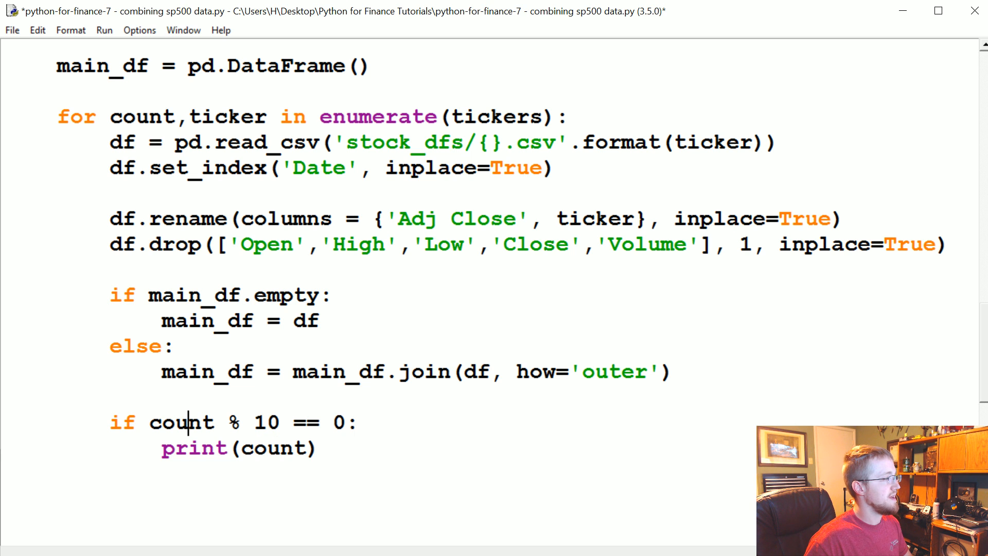
double_click(273, 422)
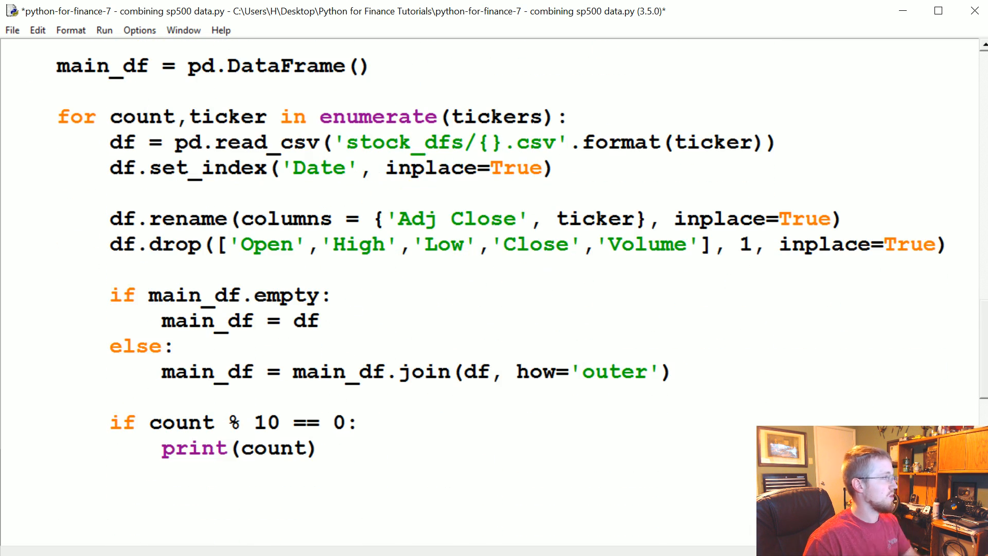
Step: After the loop, print main_df.head() and write it with to_csv('sp500_joined_closes.csv')
scroll(down, 3)
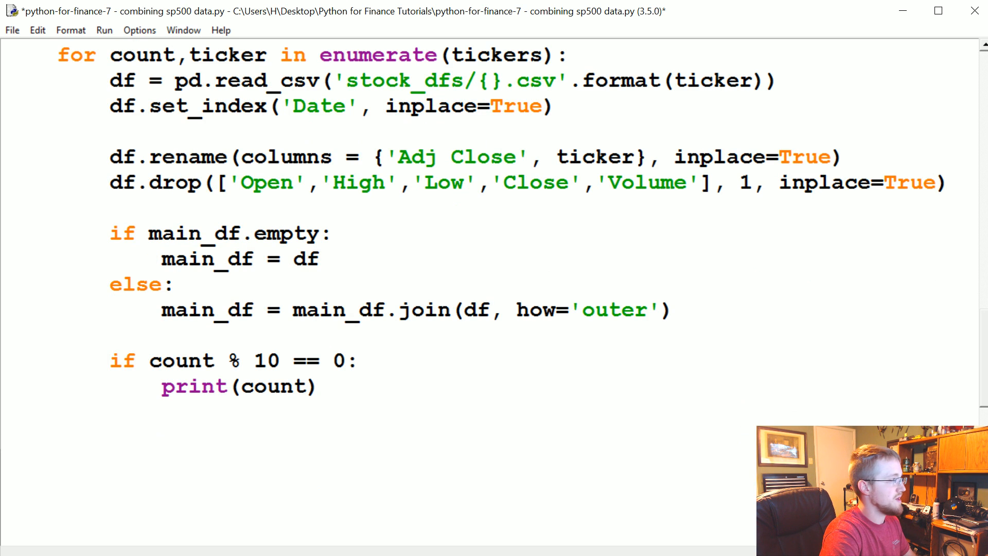
text(print(main)
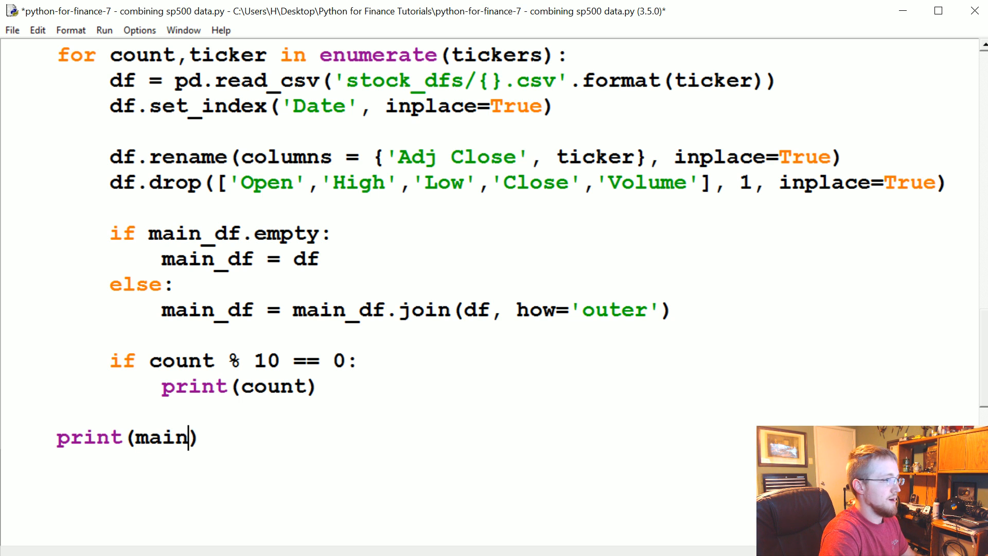
text(_df.head())
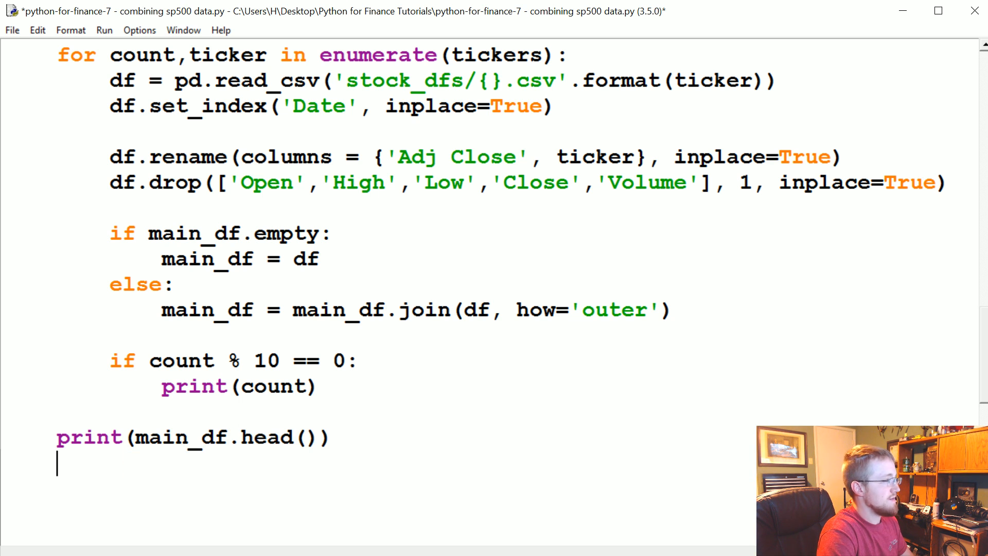
text(main_df.to)
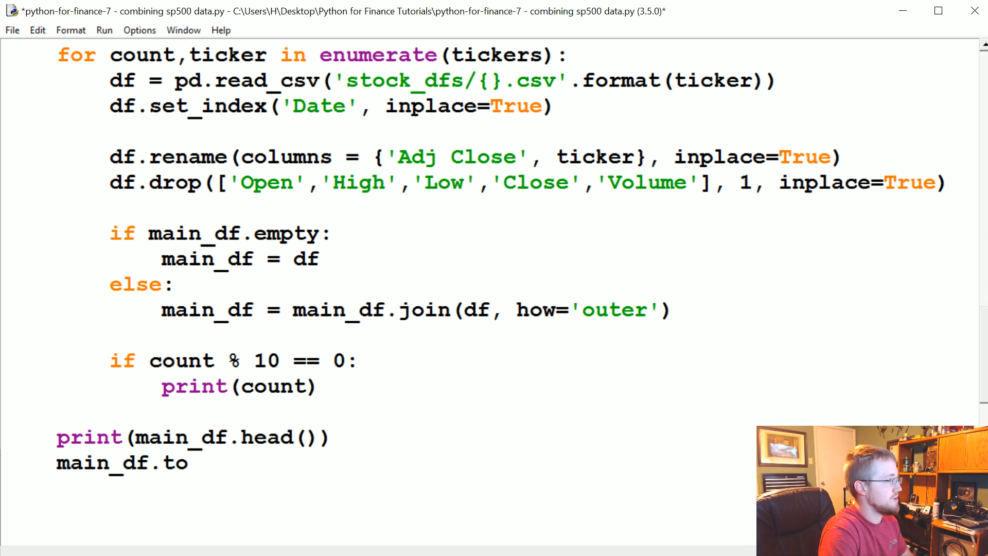
text(_csv(')
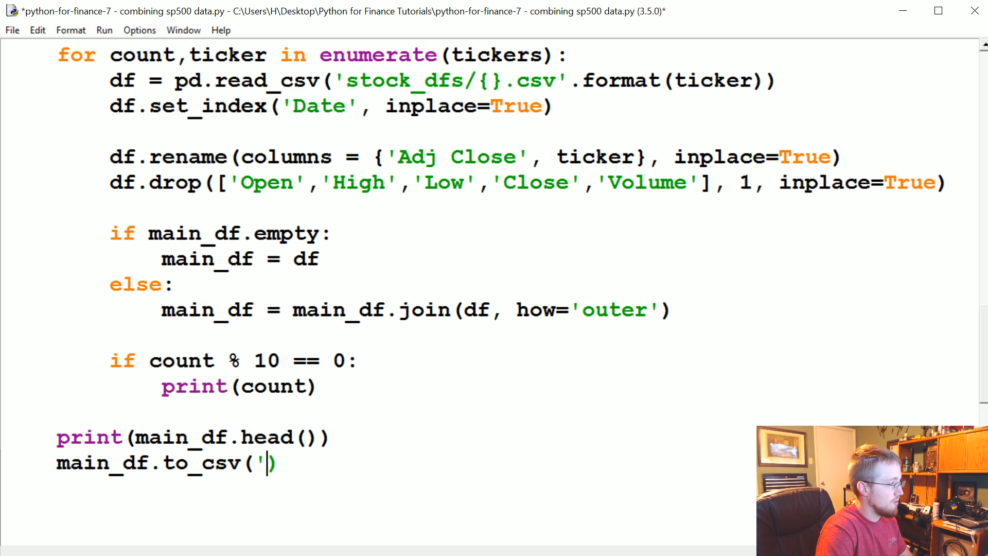
text(sp500_joi)
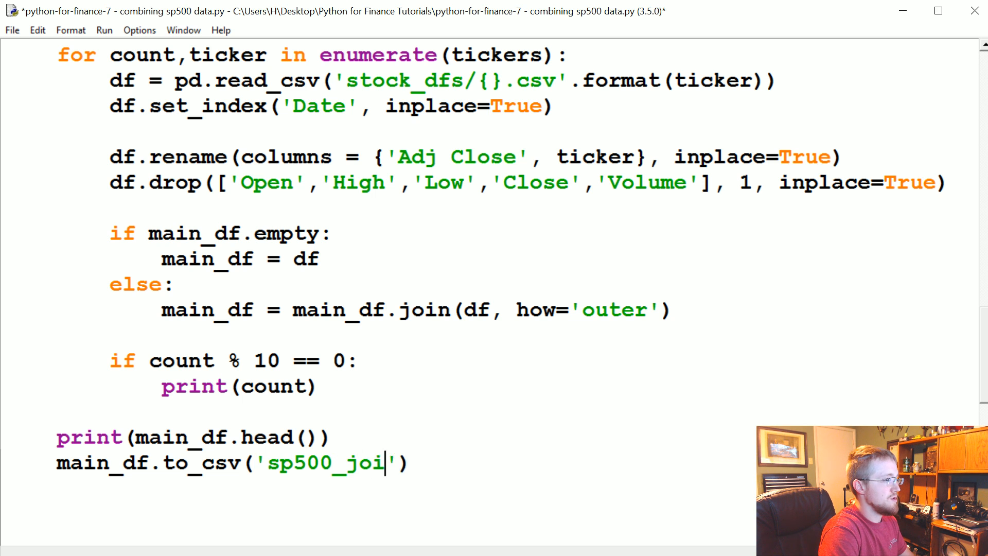
text(ned_closes.csv)
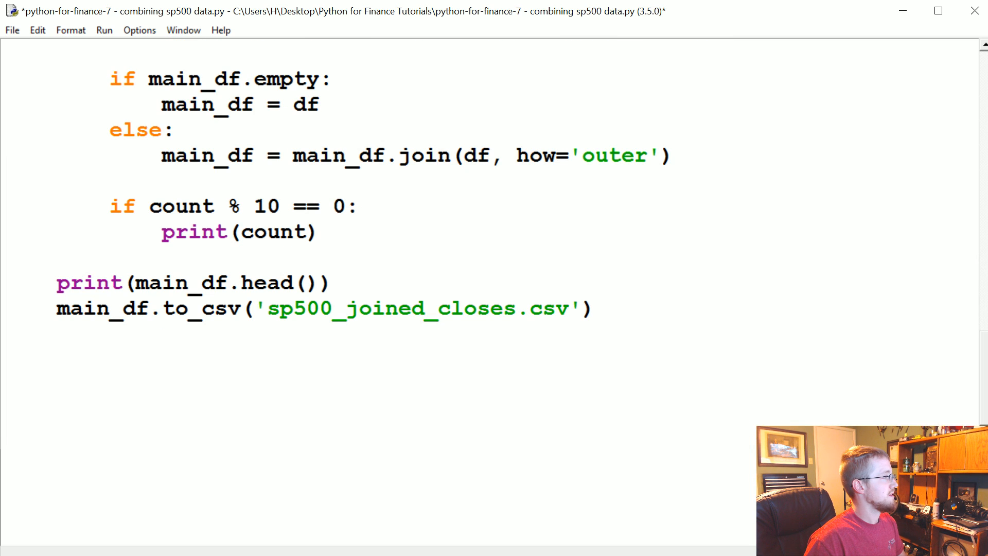
Step: Add a module-level compile_data() call so the script runs the merge
text(compile_data())
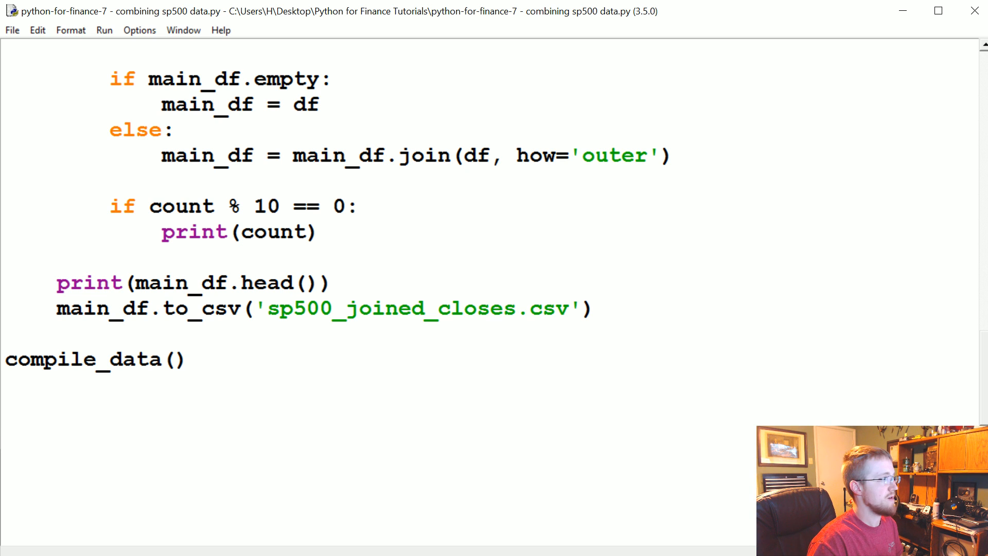
Step: Run, then fix the rename mapping to {'Adj Close': ticker} with a colon and rerun
key(F5)
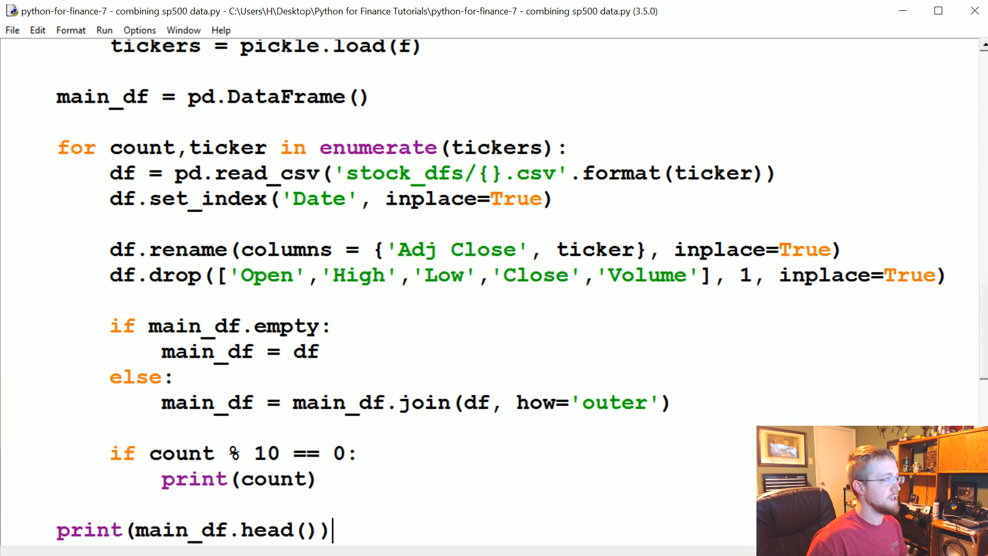
double_click(455, 250)
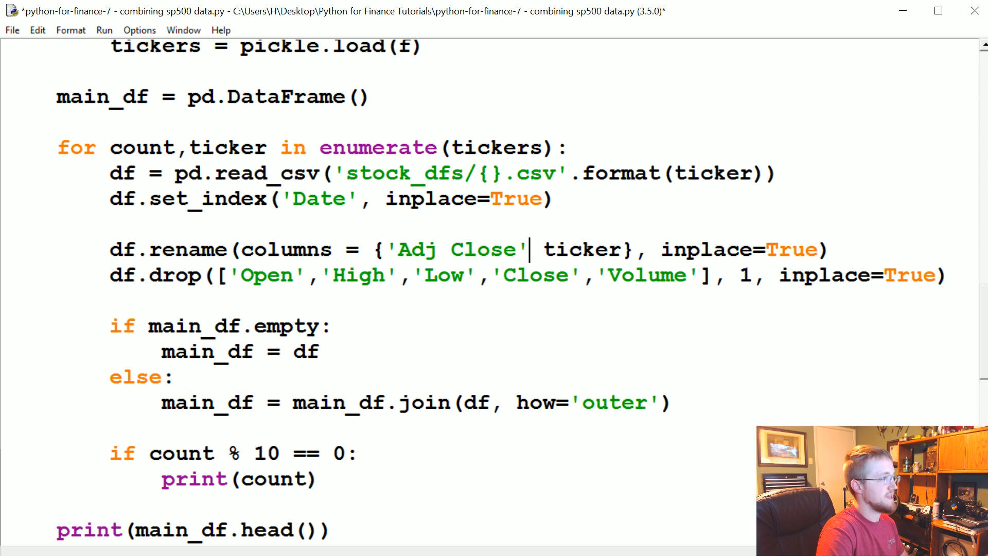
text(:)
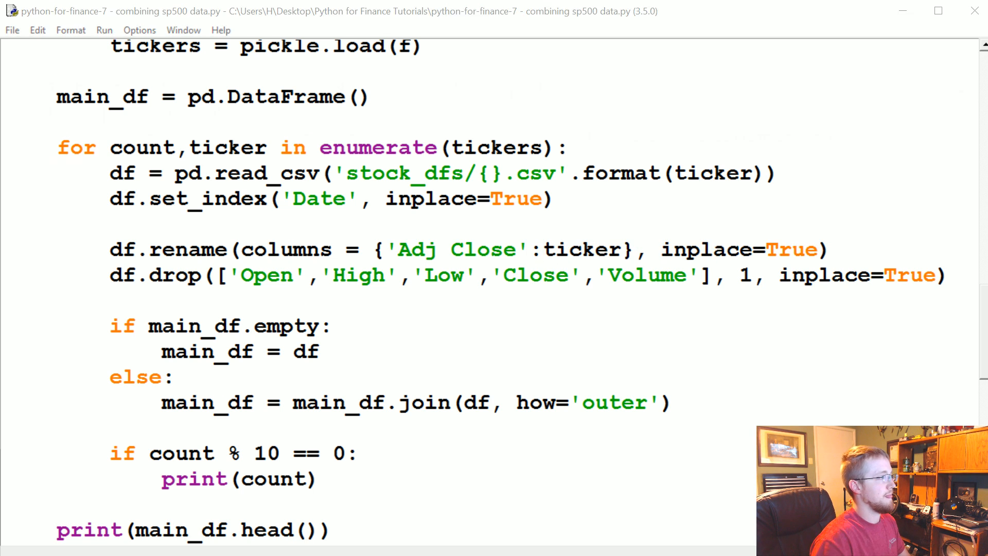
key(F5)
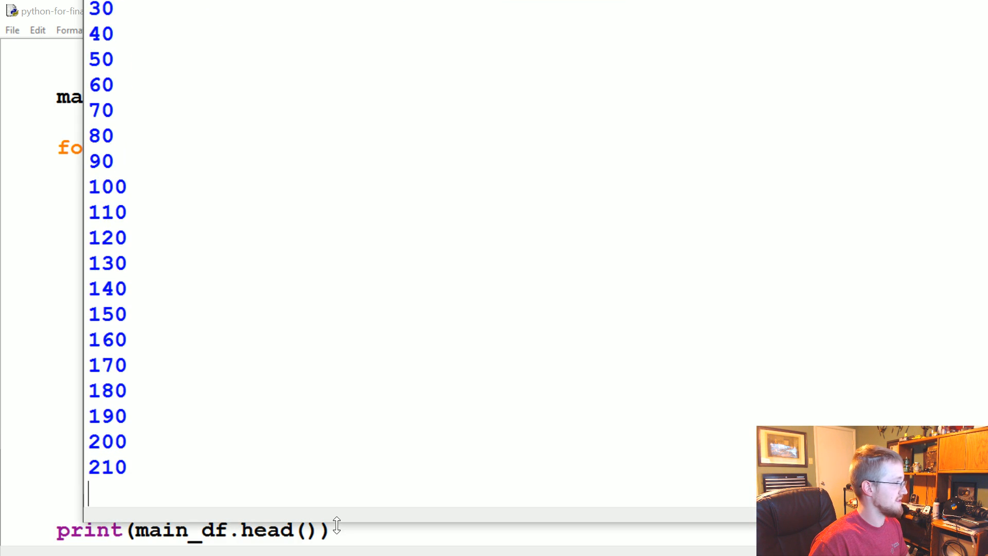
Step: Scroll the Shell as counts reach 500 and main_df.head() prints ticker columns by date
scroll(down, 3)
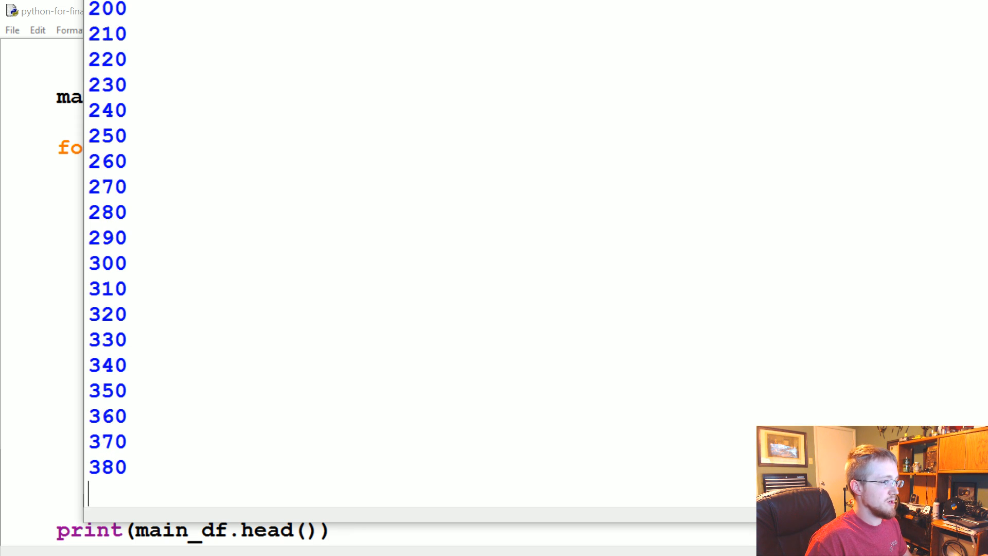
scroll(down, 3)
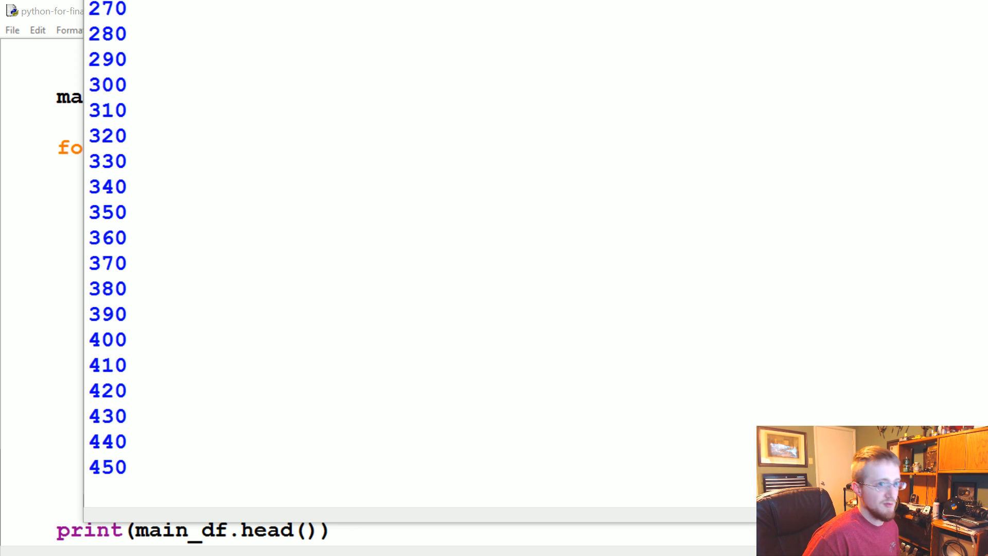
scroll(down, 3)
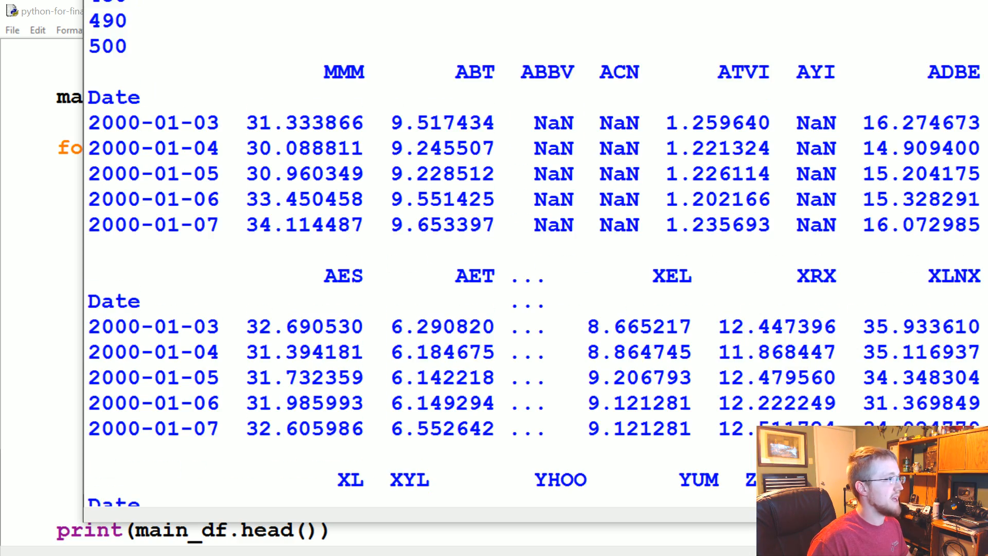
scroll(down, 3)
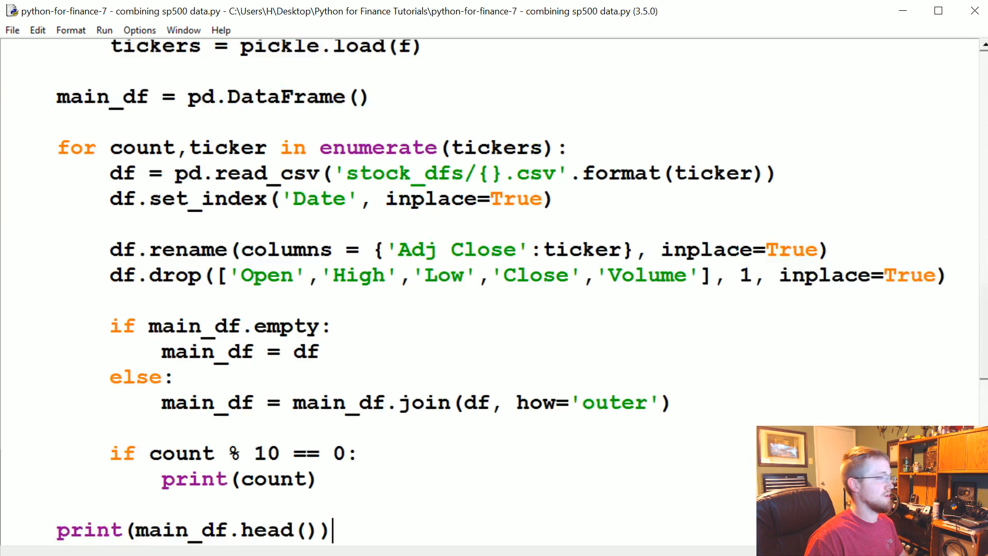
Step: From the project folder, open sp500_joined_closes.csv (~20 MB) in Sublime Text
key(F5)
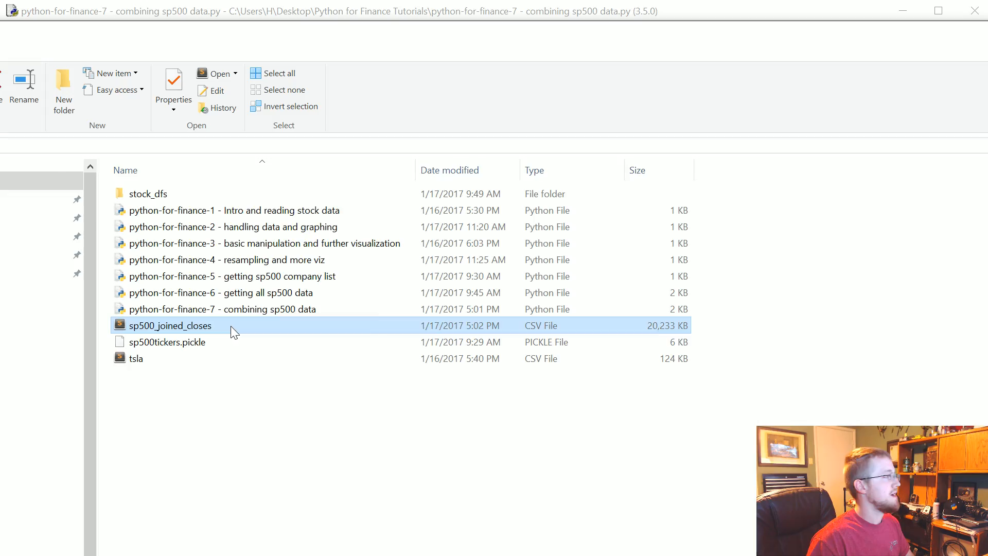
double_click(166, 325)
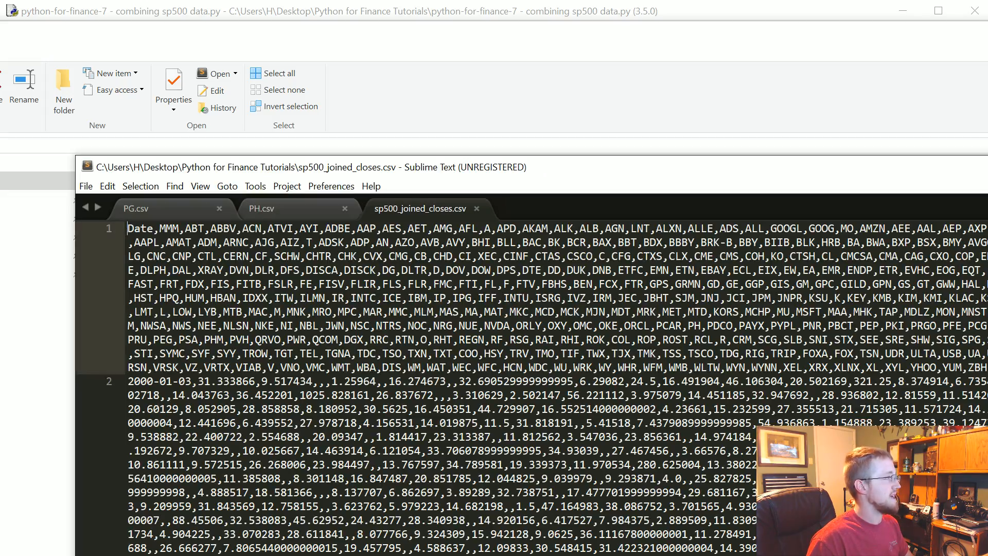